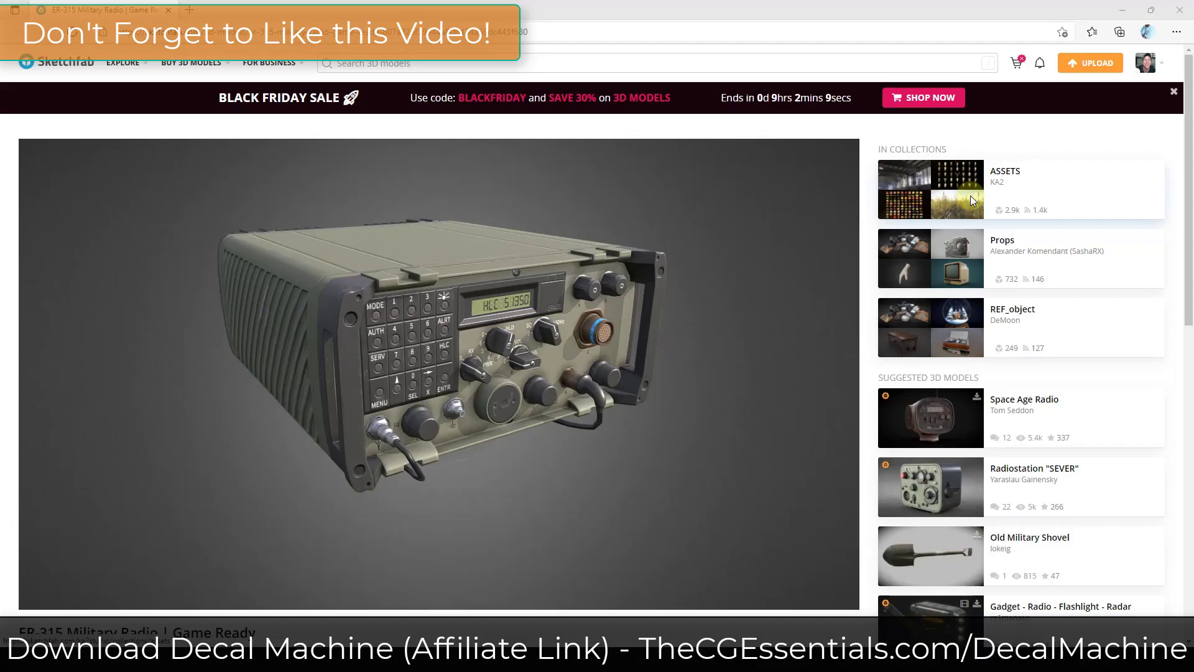
- Zoom to the radio and enter Edit Mode on its casing mesh
scroll("down", 3)
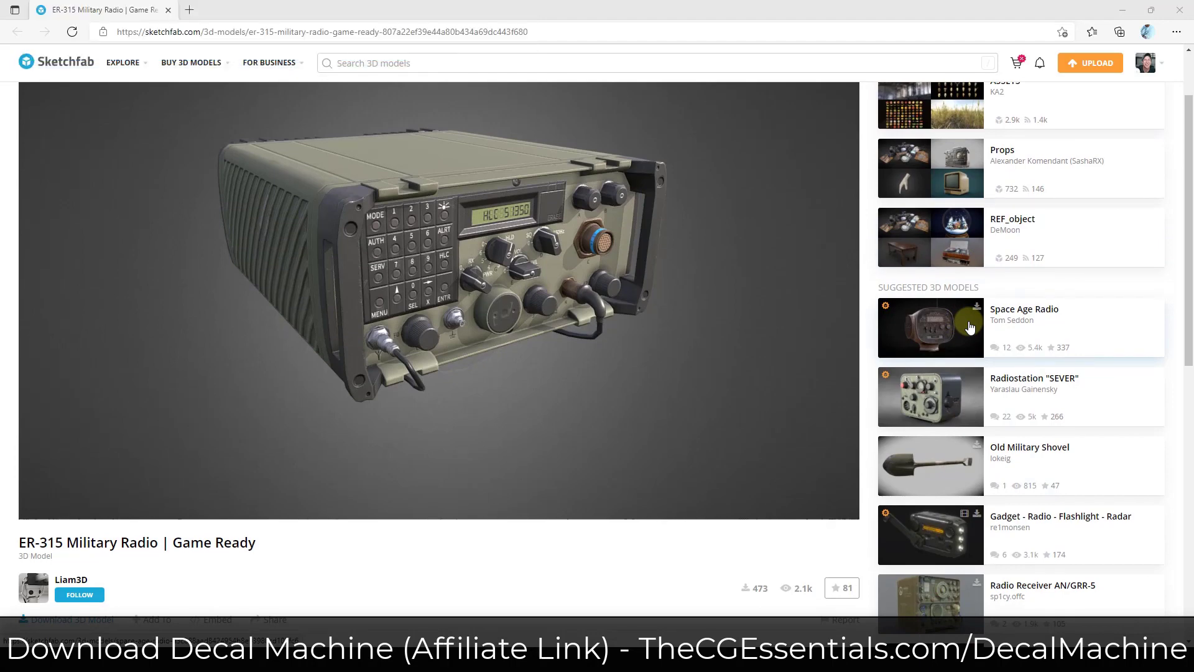
mouse_move(240, 380)
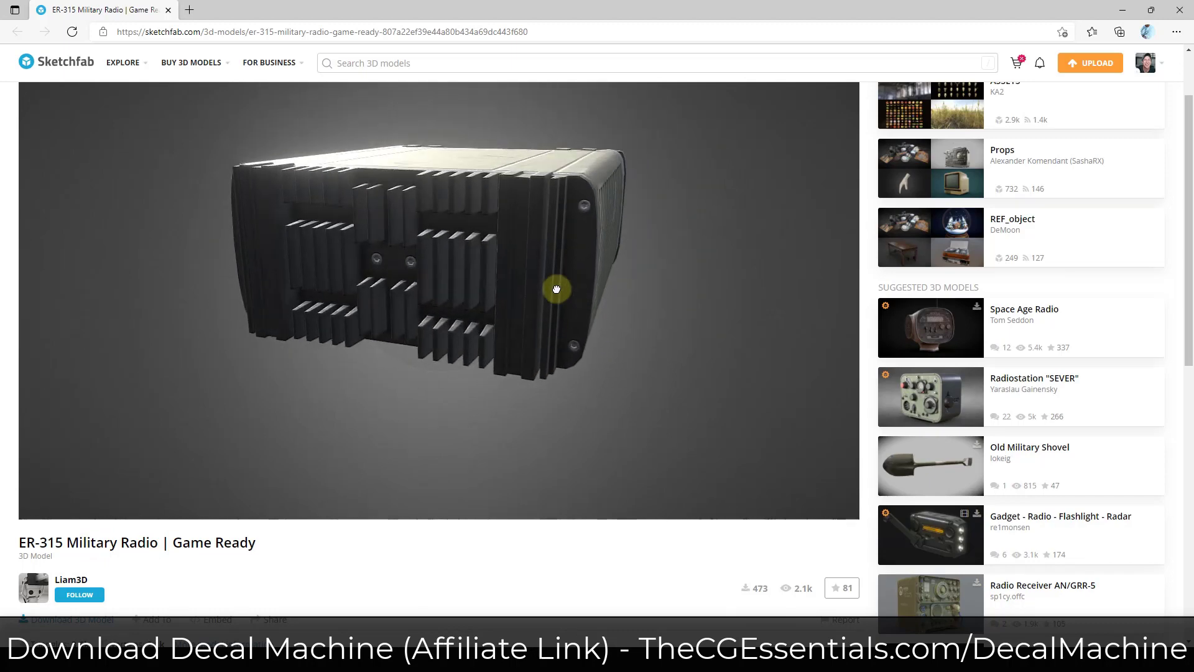
scroll("down", 3)
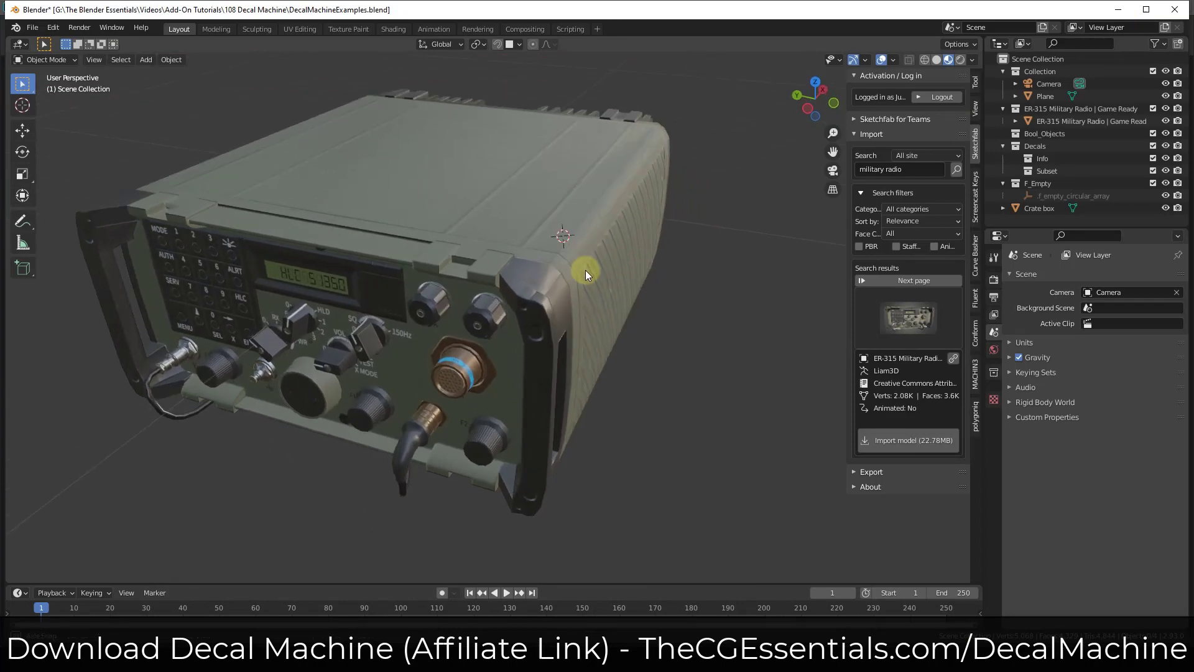
mouse_move(586, 223)
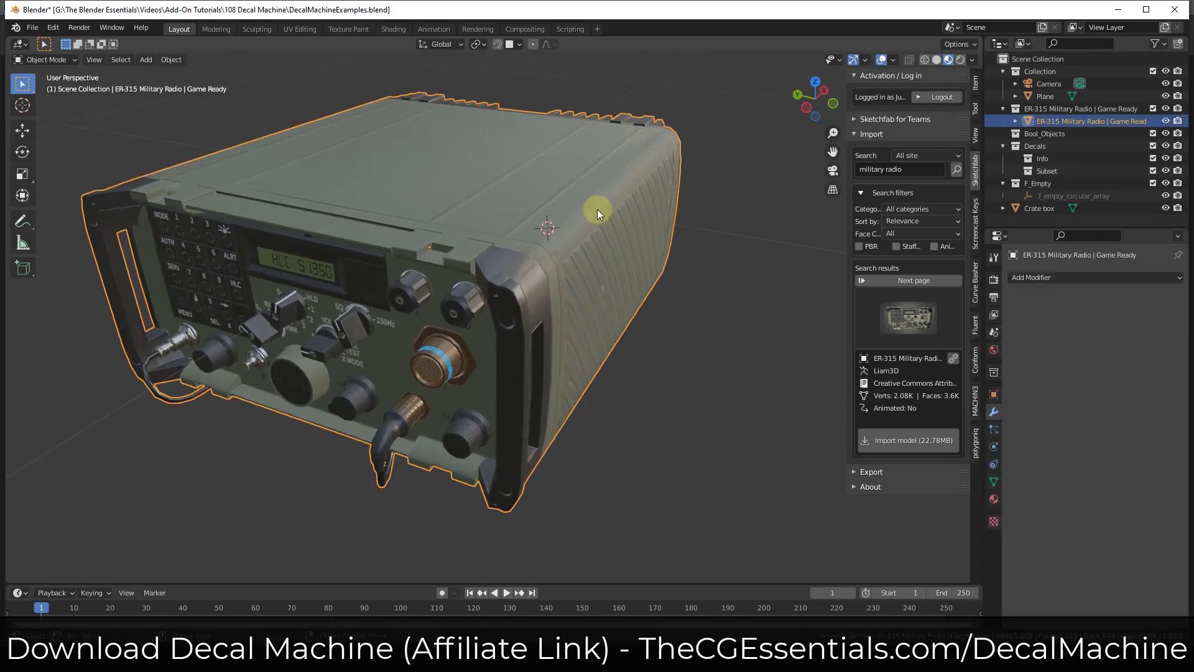
key("Tab")
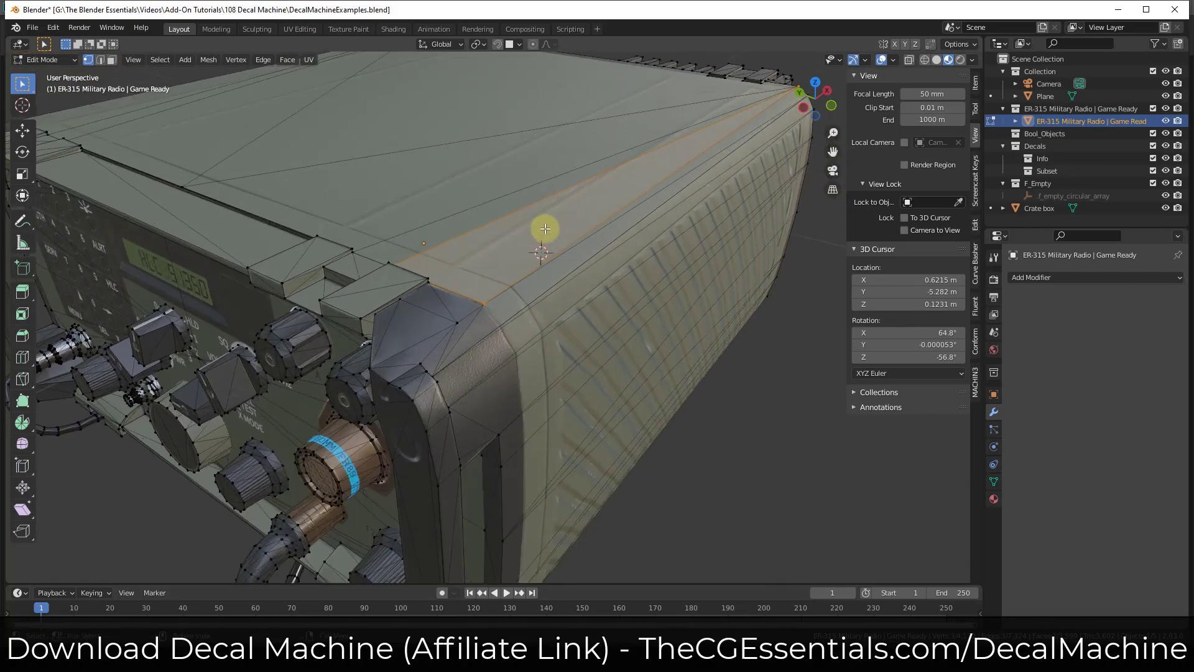
mouse_move(525, 253)
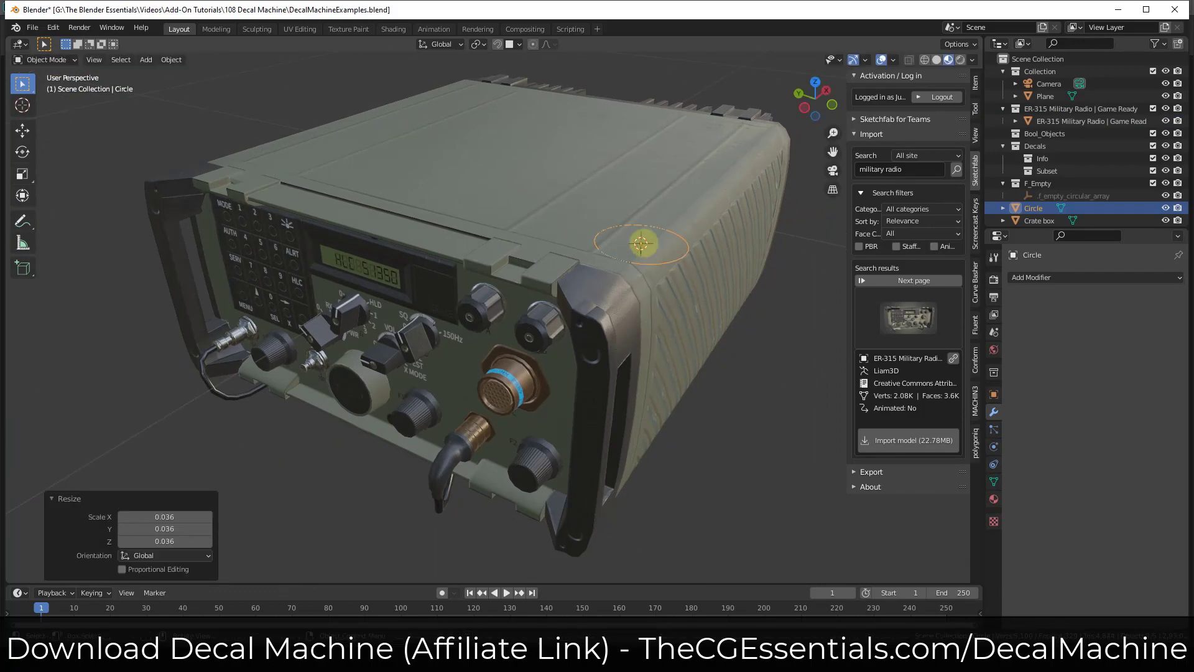
- Edit the 0.036-scale circle and inset its filled face to form the screw-hole cutter
key("Tab")
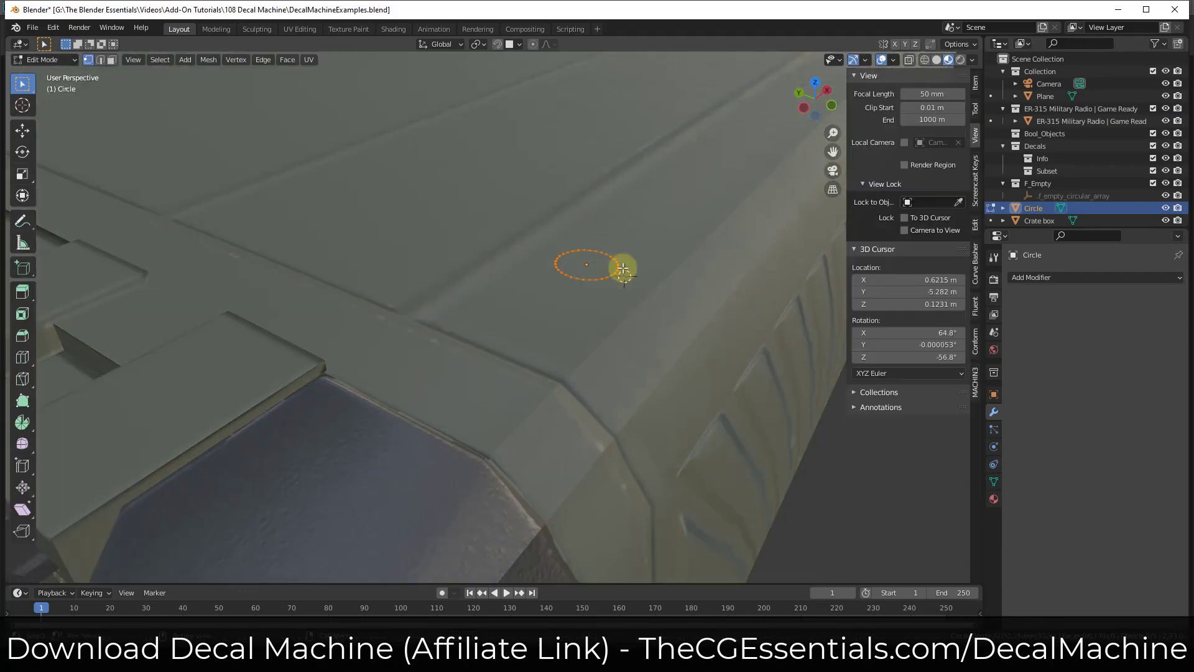
key("i")
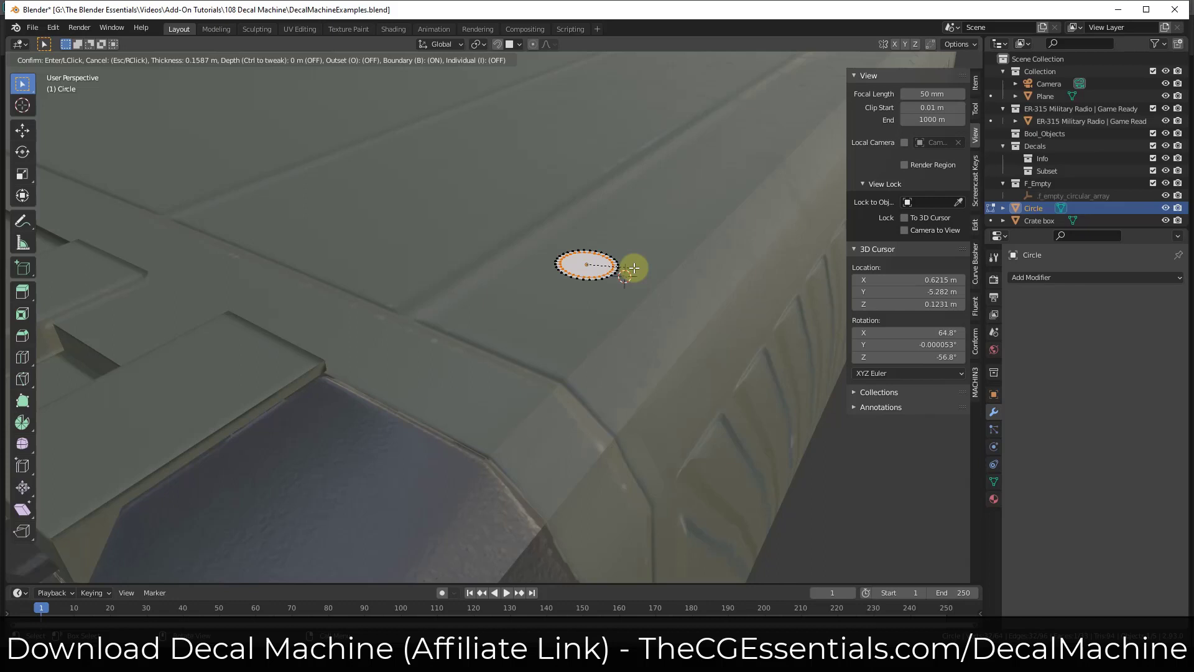
left_click(586, 267)
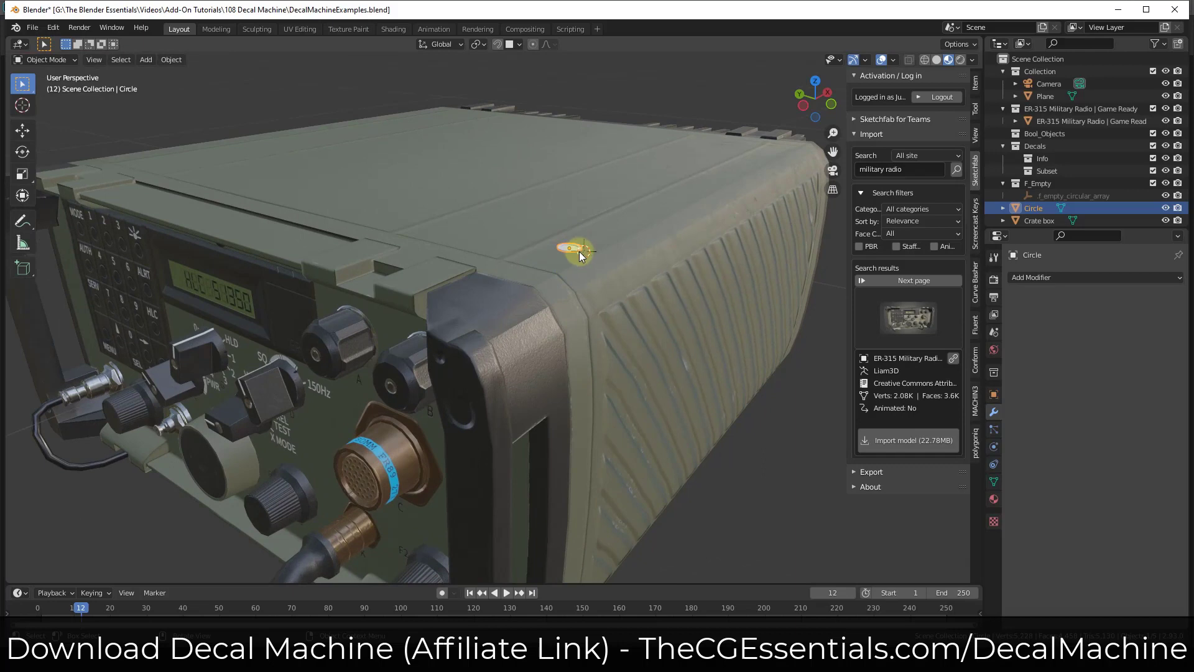
mouse_move(574, 250)
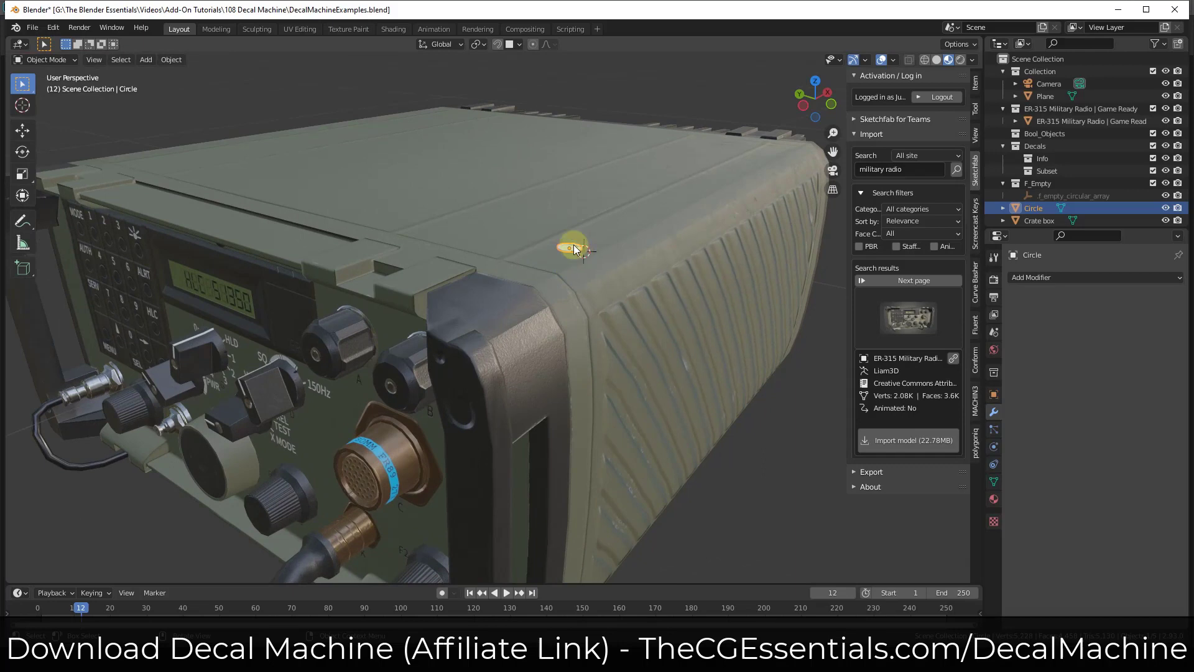
mouse_move(574, 255)
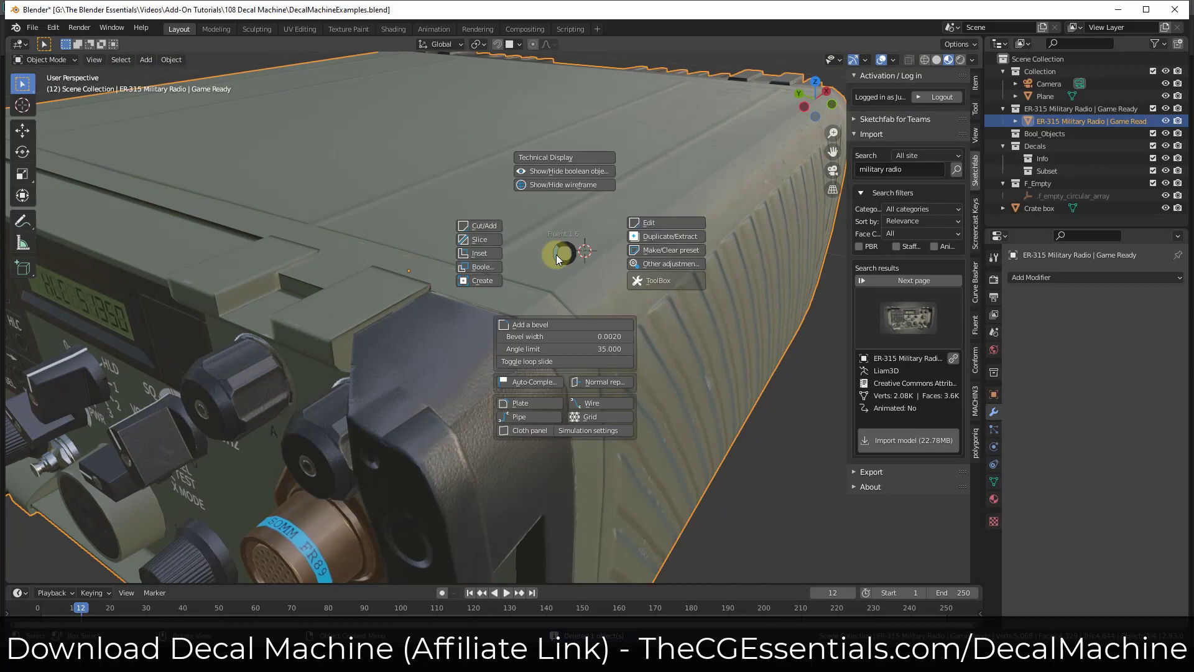
- Run the Fluent Cut with the circle and confirm a shallow recess depth
left_click(480, 225)
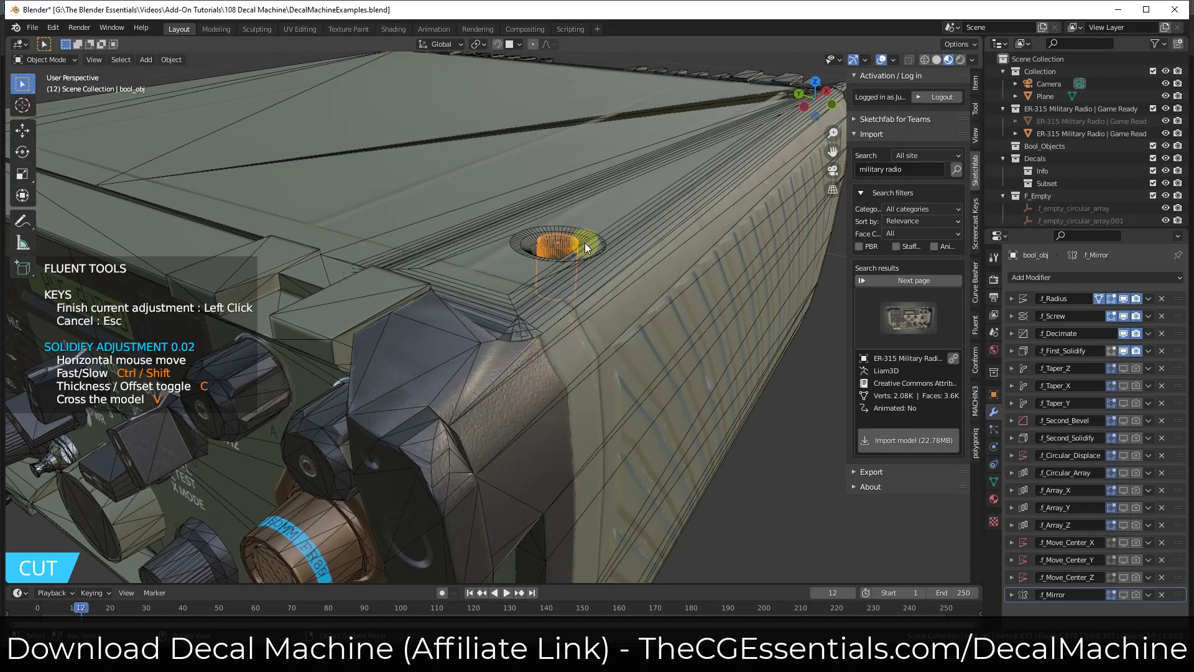
mouse_move(556, 248)
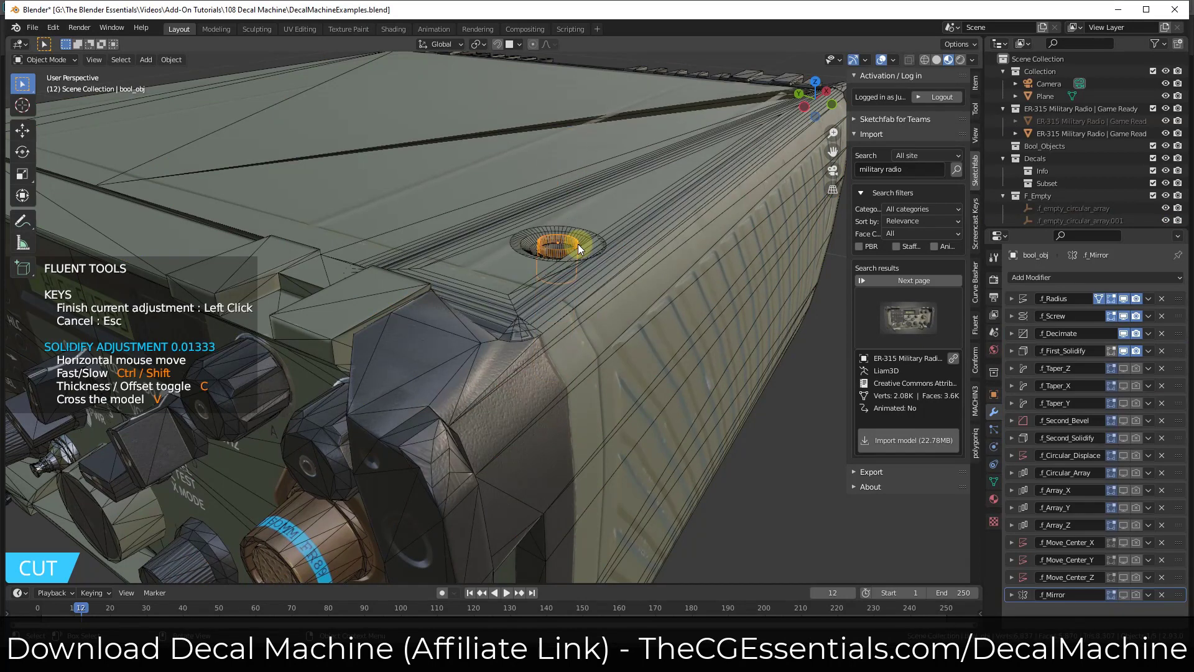
mouse_move(578, 250)
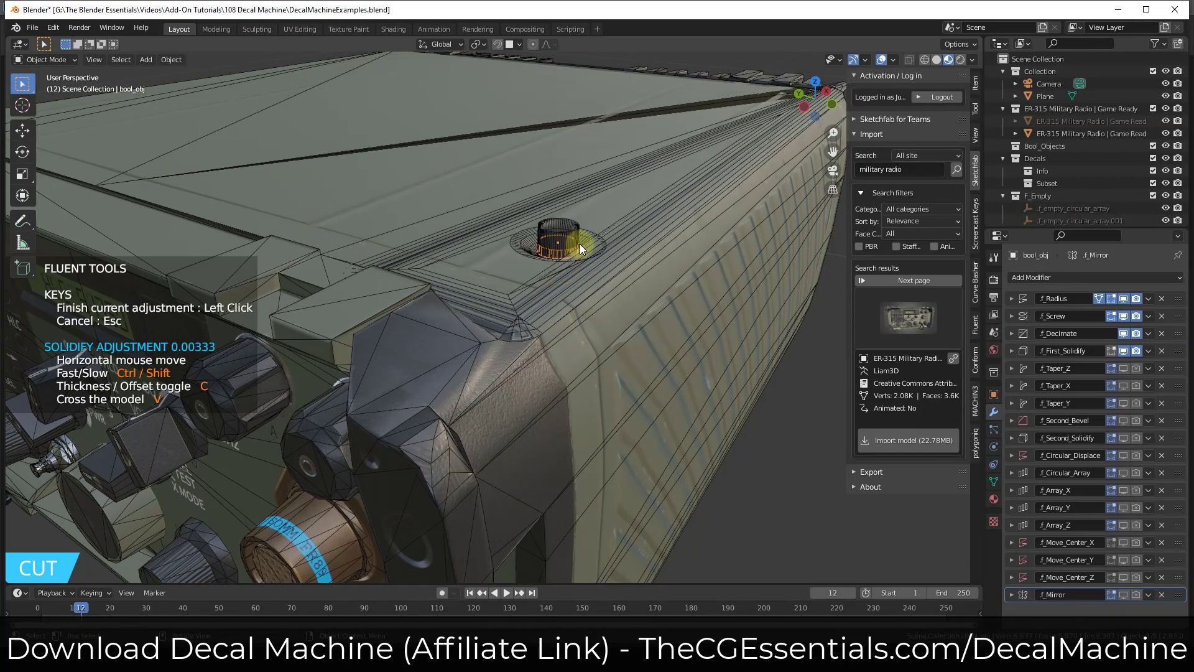
left_click(560, 248)
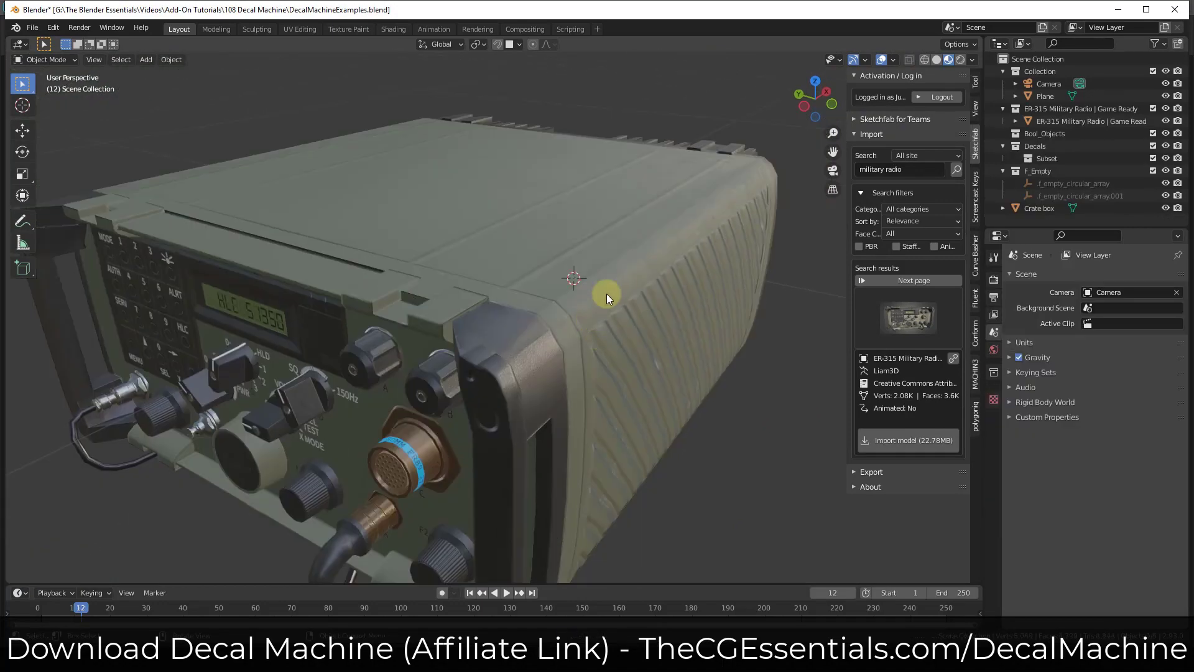
mouse_move(621, 294)
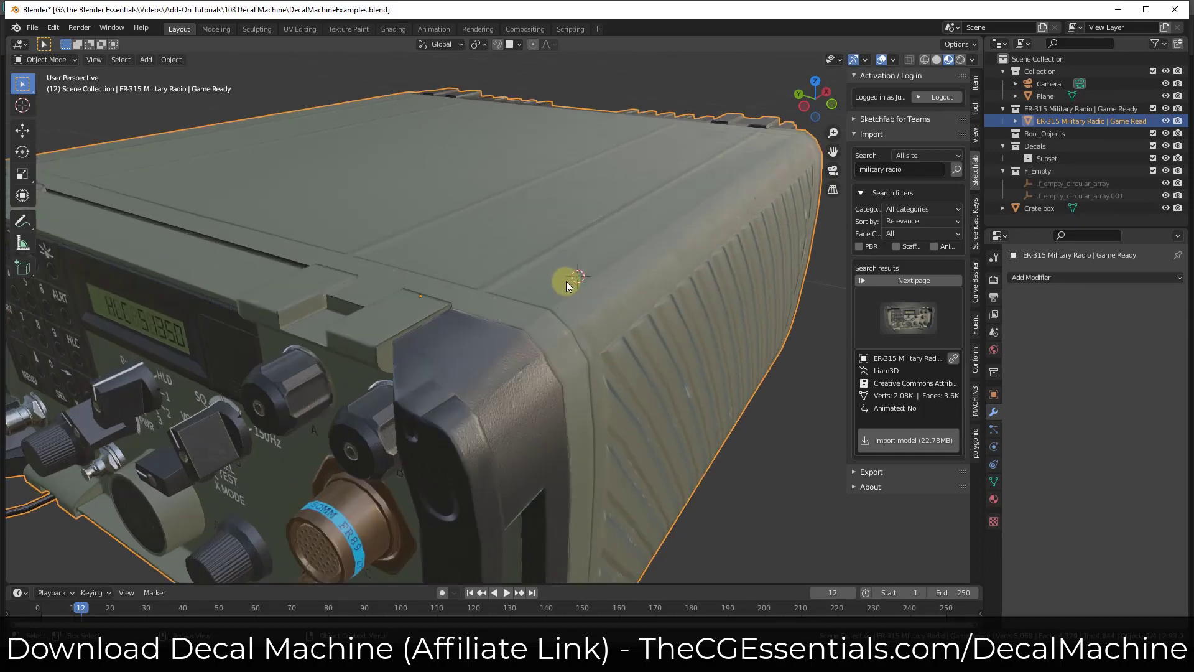
mouse_move(562, 282)
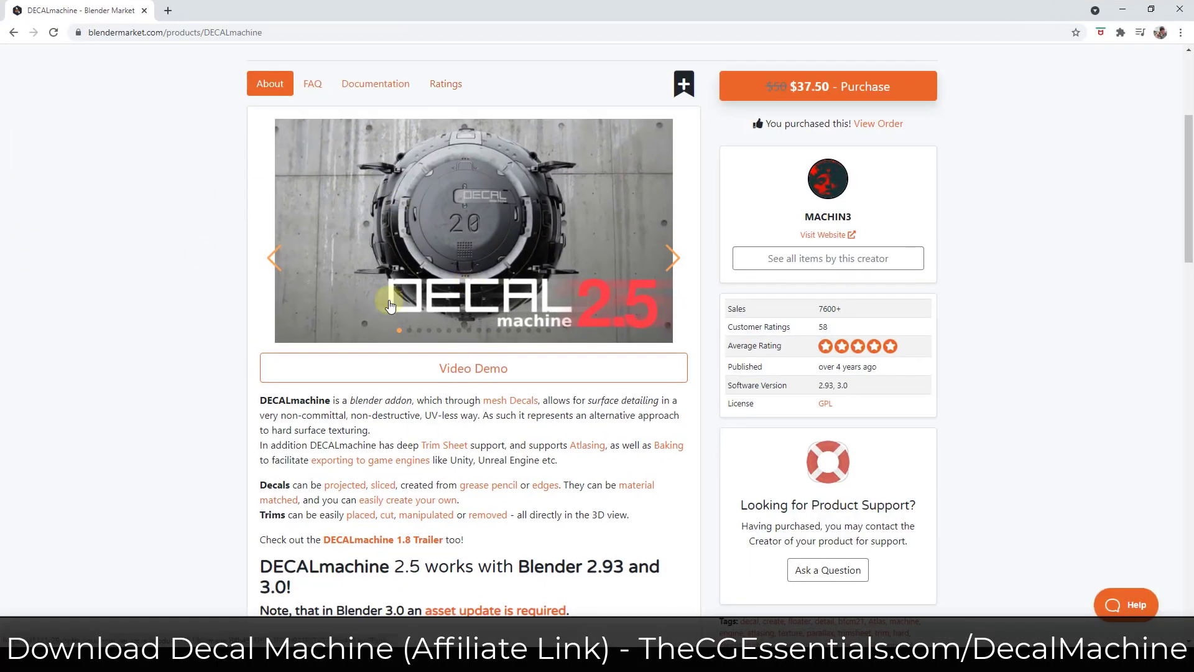
mouse_move(451, 419)
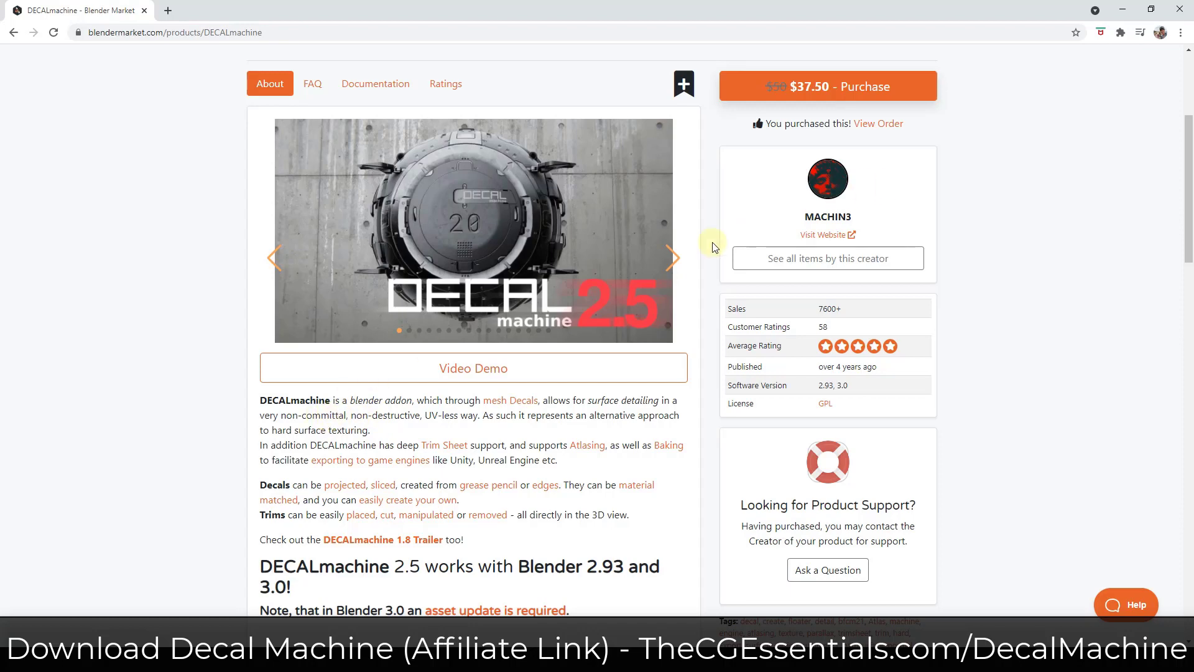
scroll("down", 3)
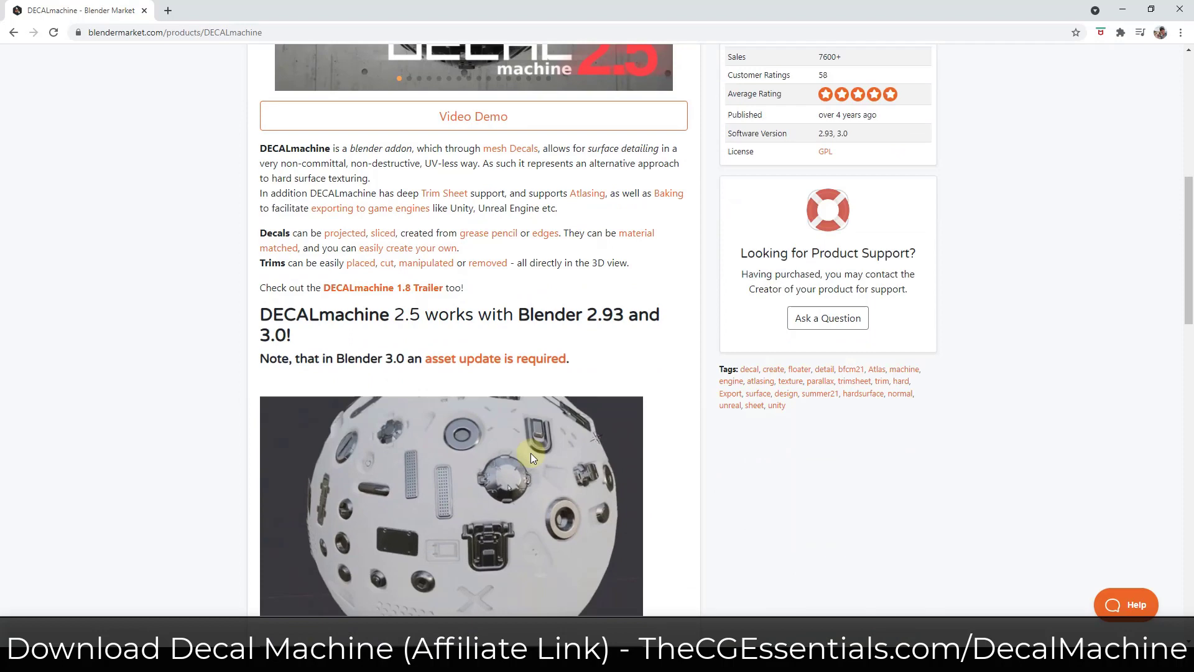
scroll("down", 3)
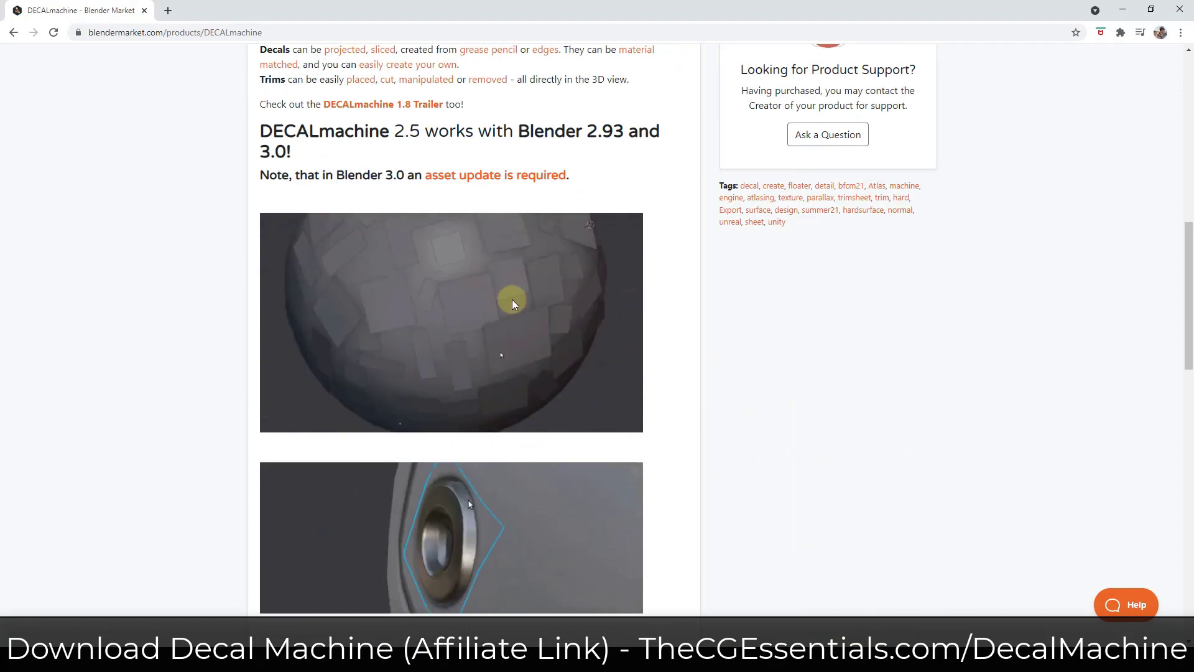
scroll("down", 3)
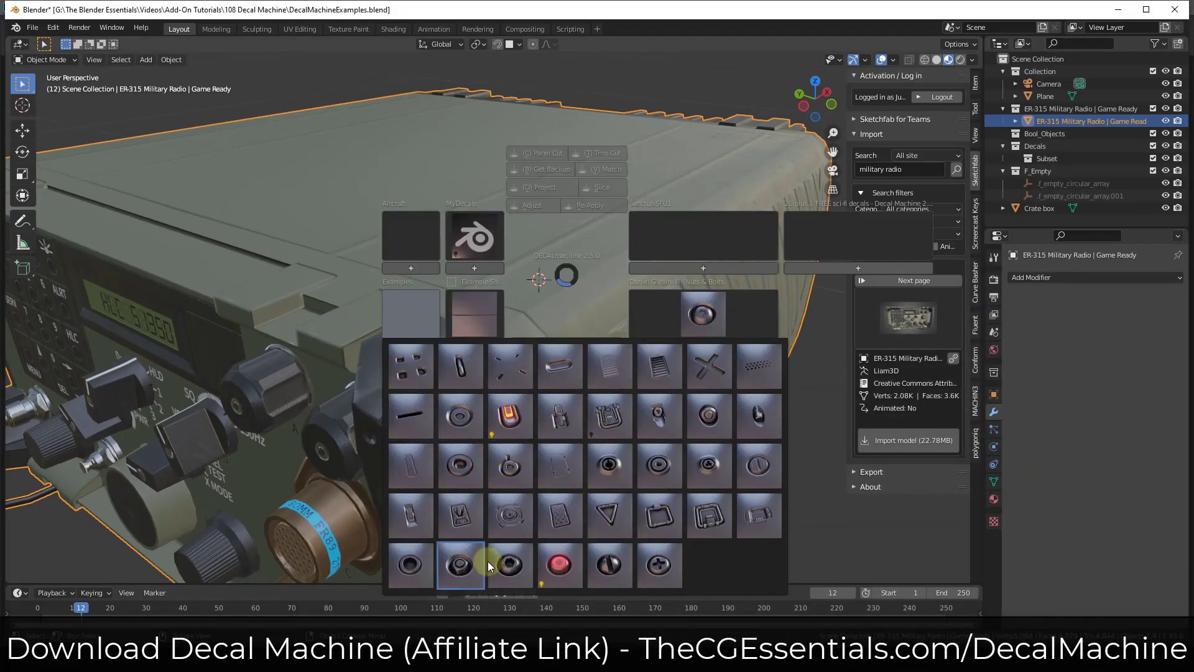
mouse_move(510, 564)
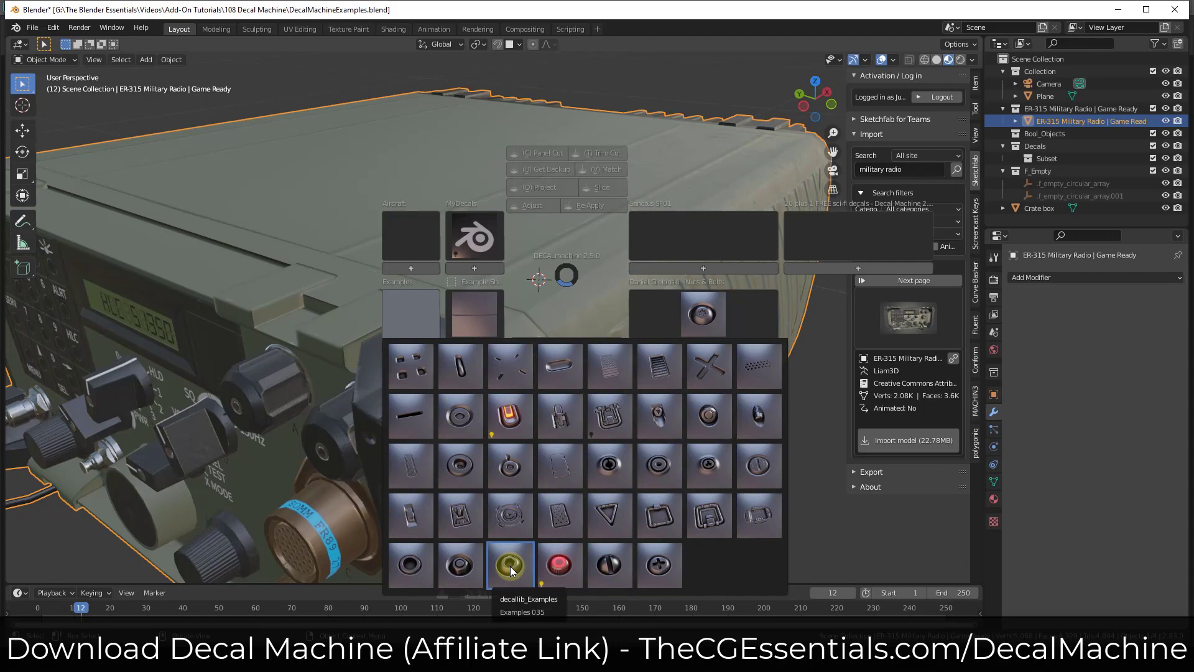
- Pick the Examples_035 screw decal from the DECALmachine library
left_click(509, 565)
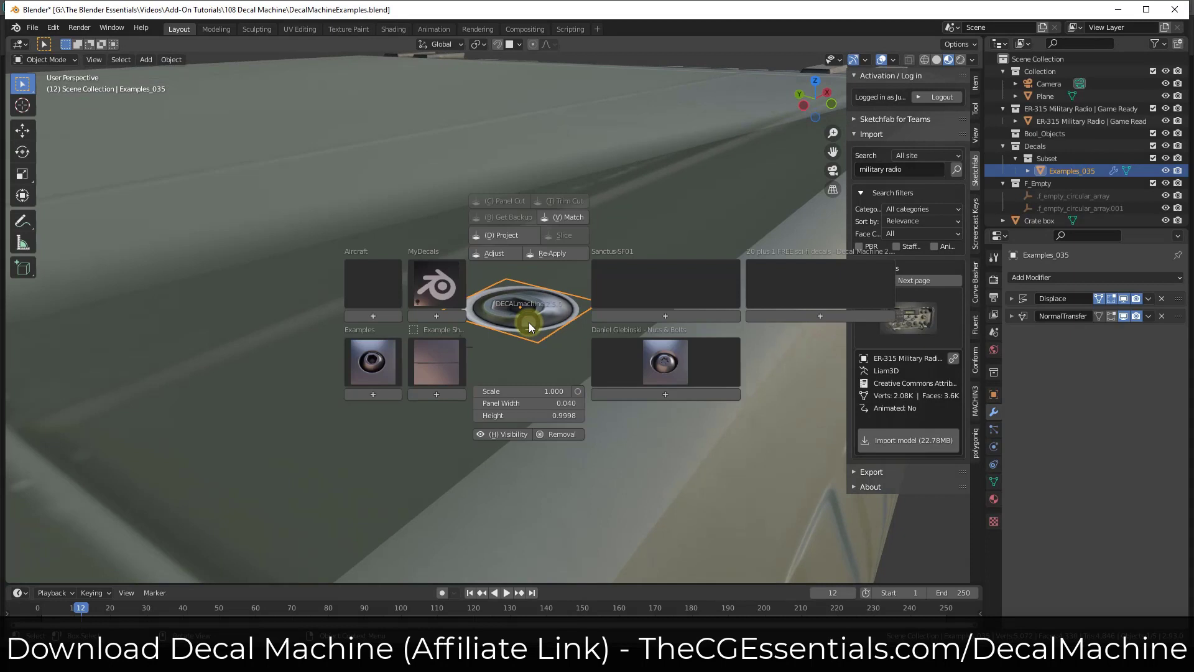
- Set the duplicated screw decal onto the radio's top edge near the corner
left_click(493, 252)
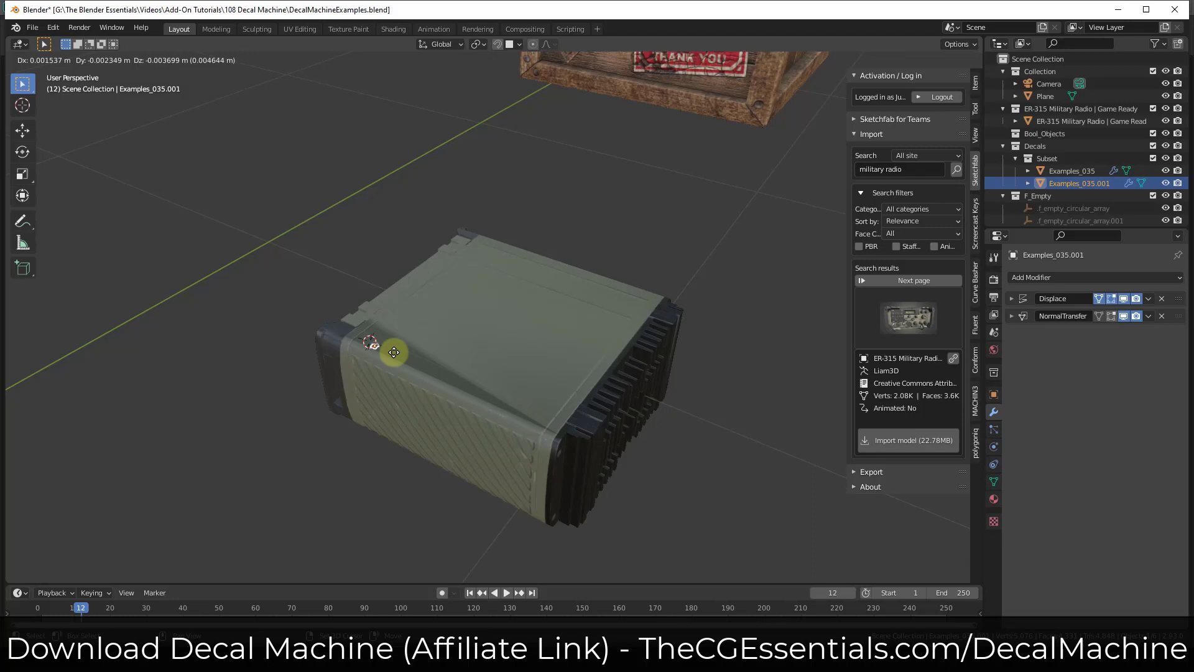
mouse_move(546, 291)
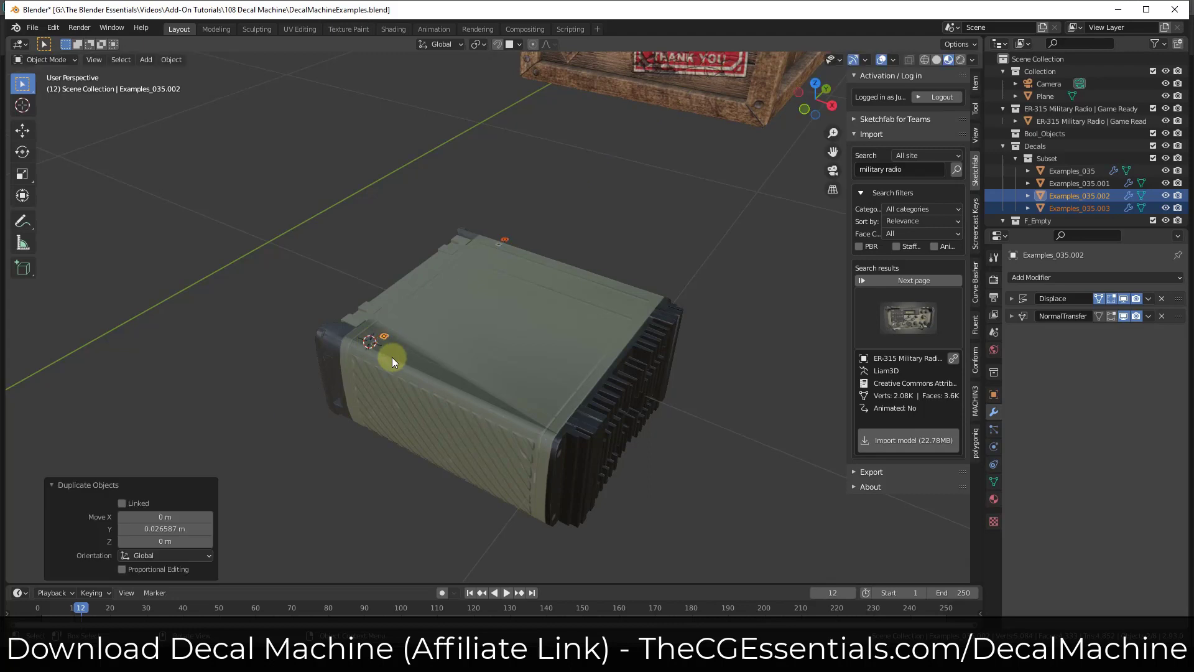
mouse_move(392, 345)
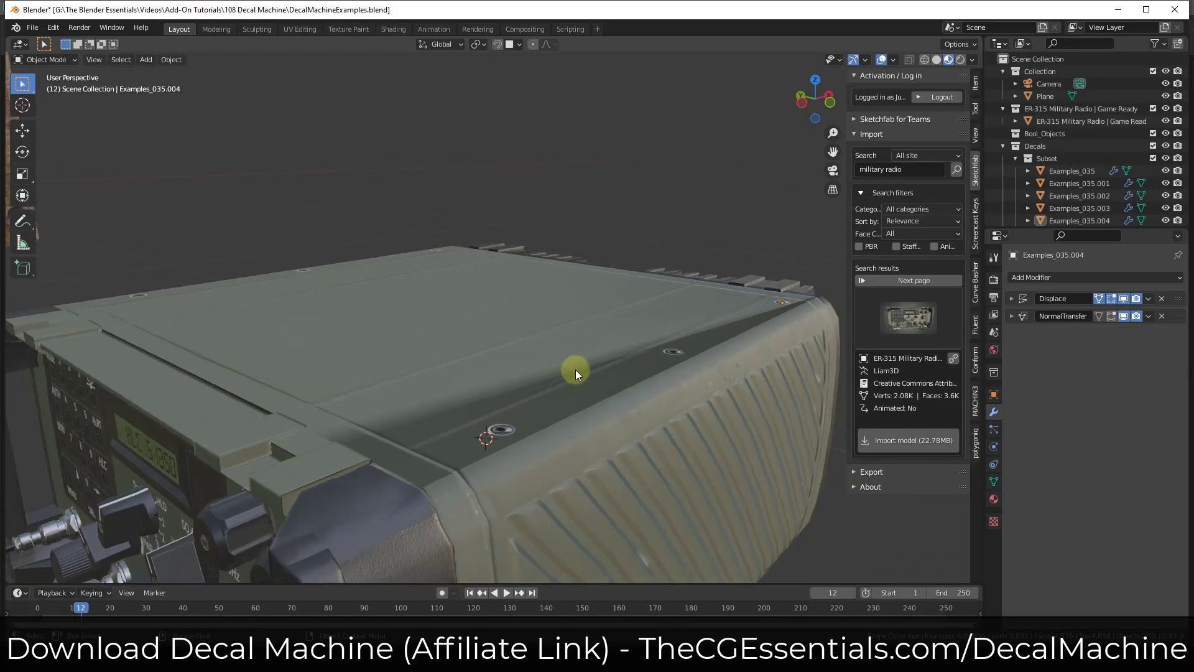
mouse_move(447, 276)
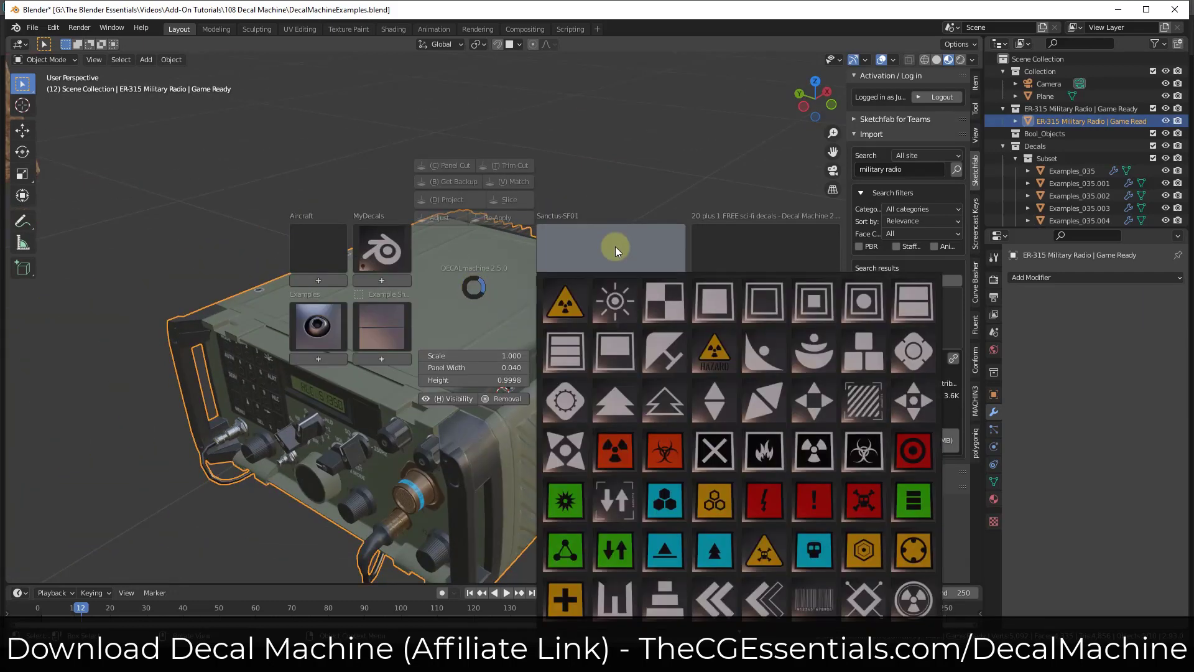
mouse_move(661, 351)
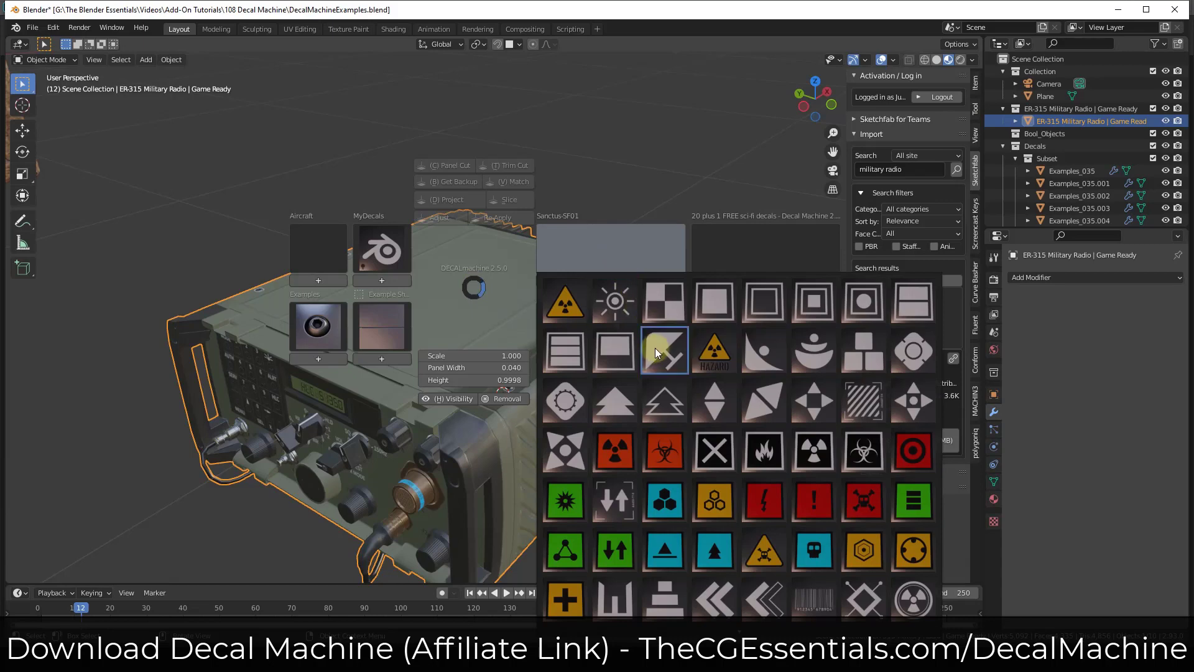
- Browse down the Sanctus-SF01 library to the white triangle sticker decal
scroll("down", 3)
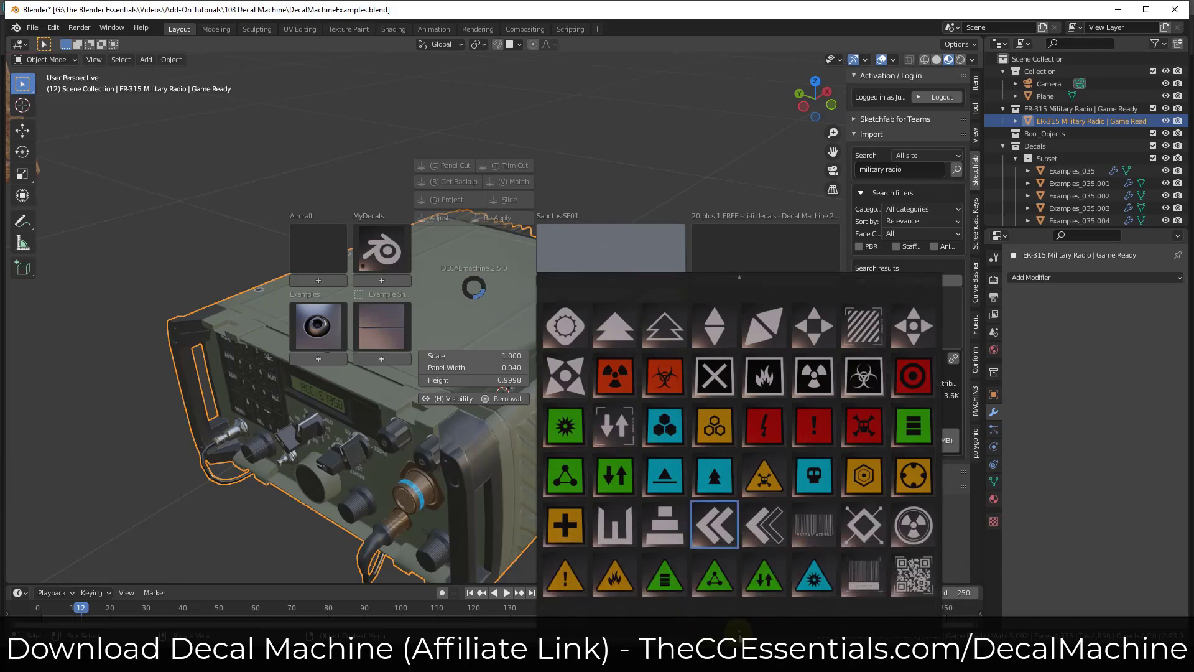
scroll("down", 3)
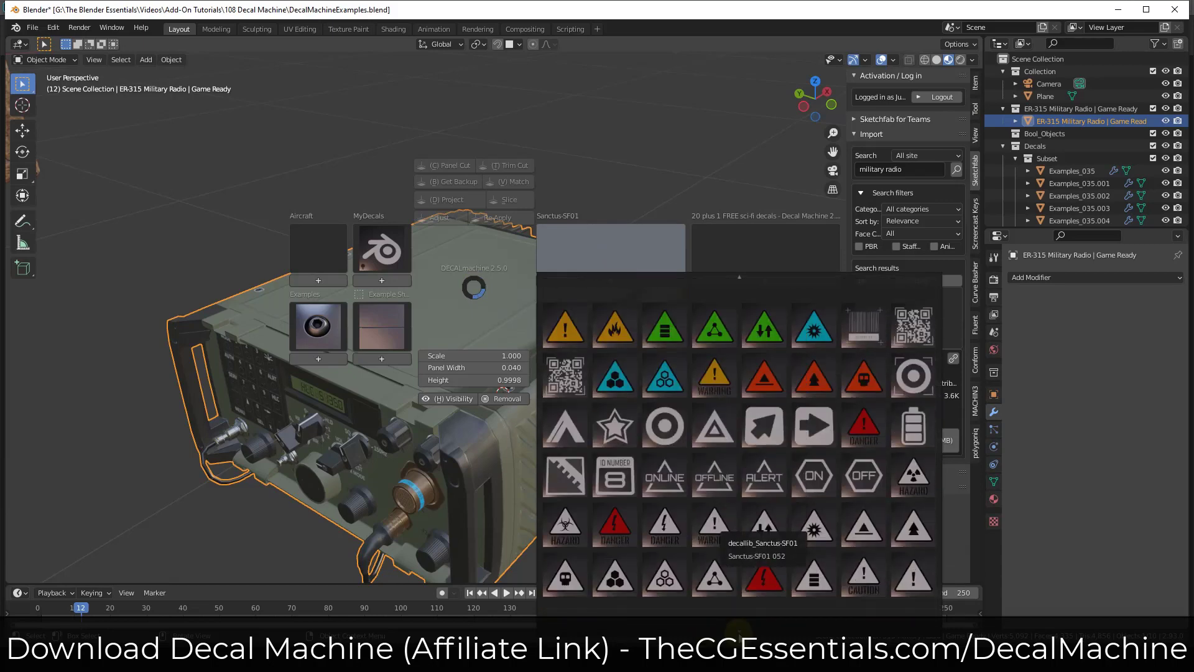
scroll("down", 3)
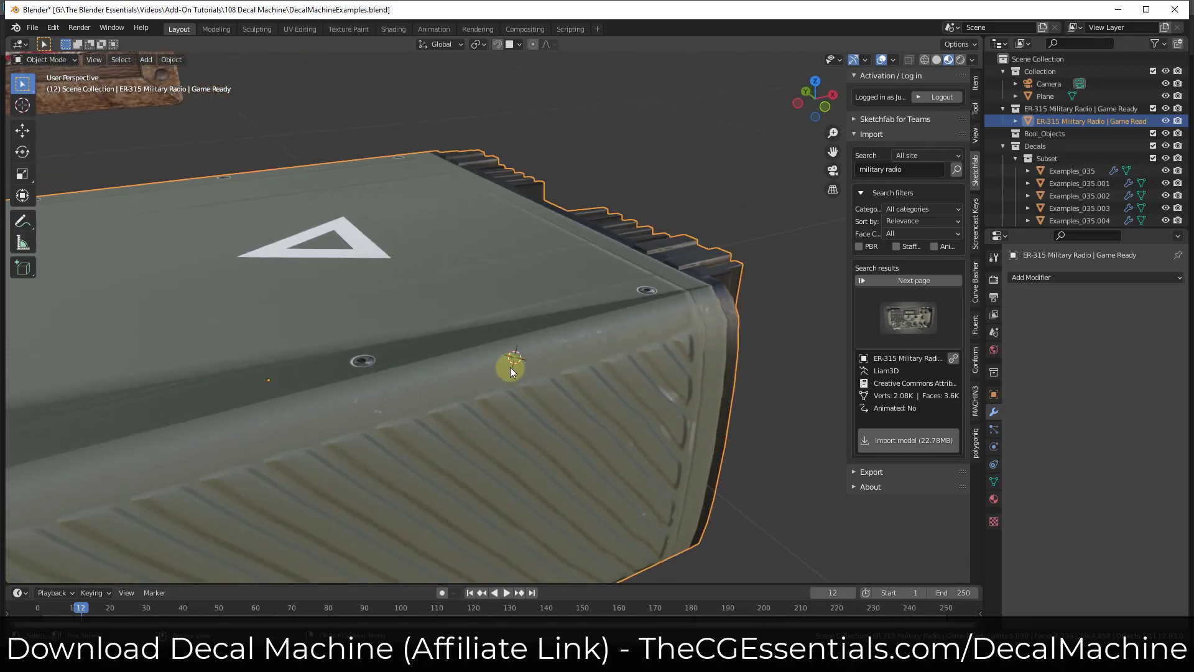
- Insert the Aircraft library's ACCESS ELECTRICAL decal onto the ridged side panel
key("Tab")
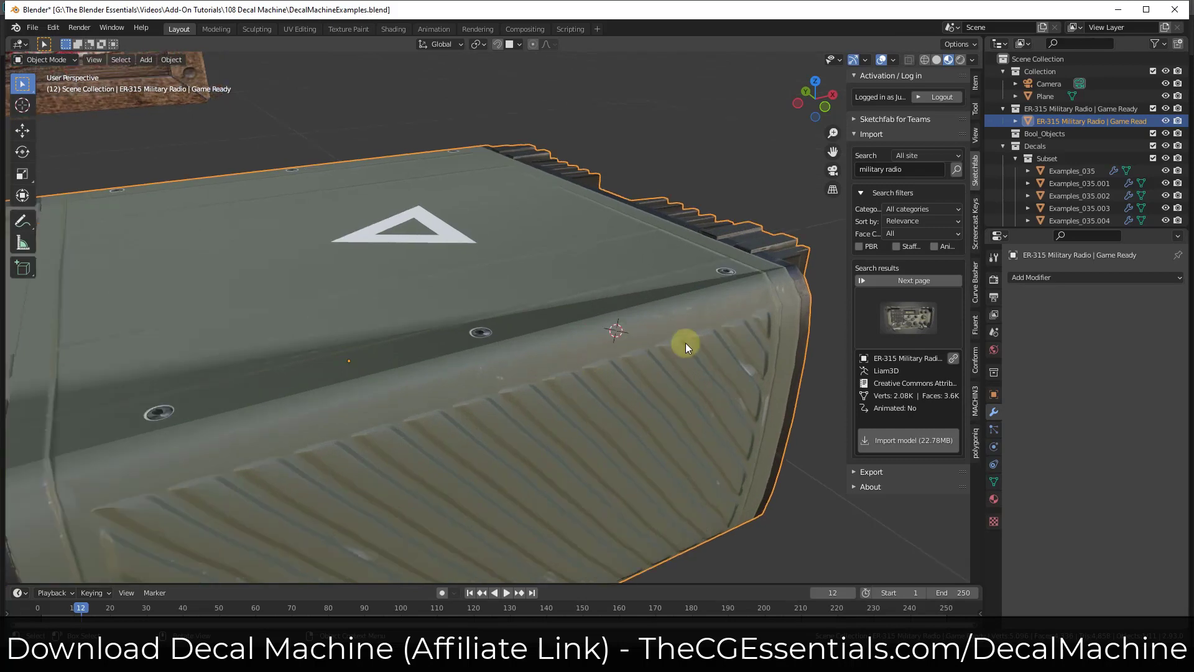
mouse_move(642, 342)
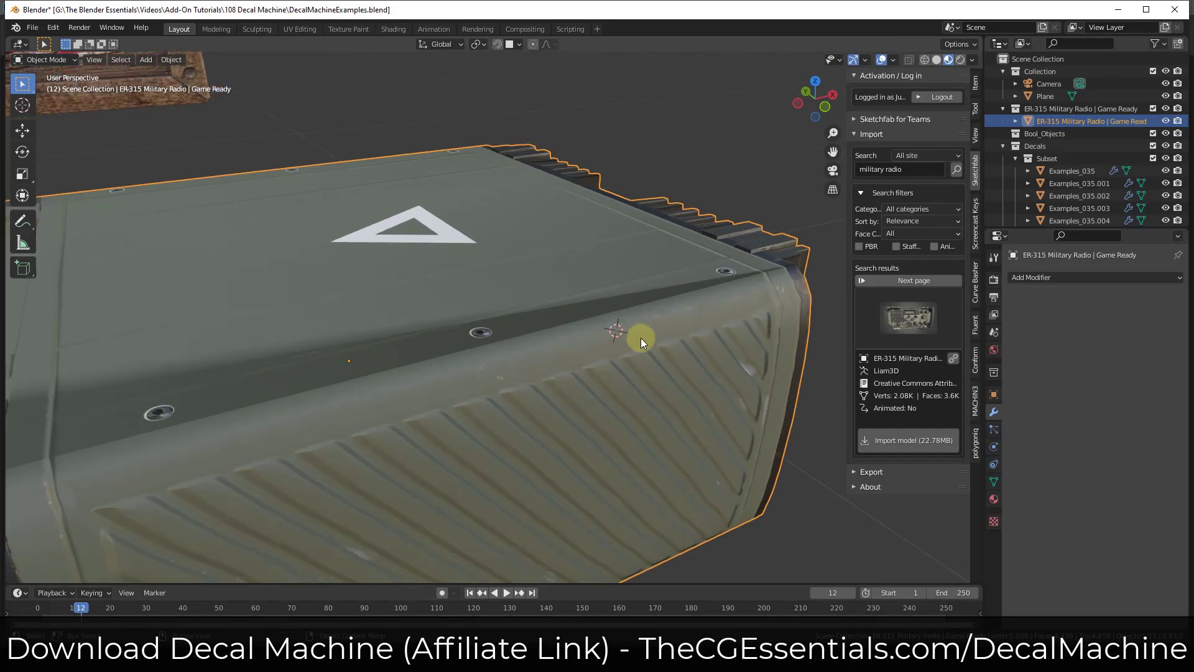
left_click(641, 335)
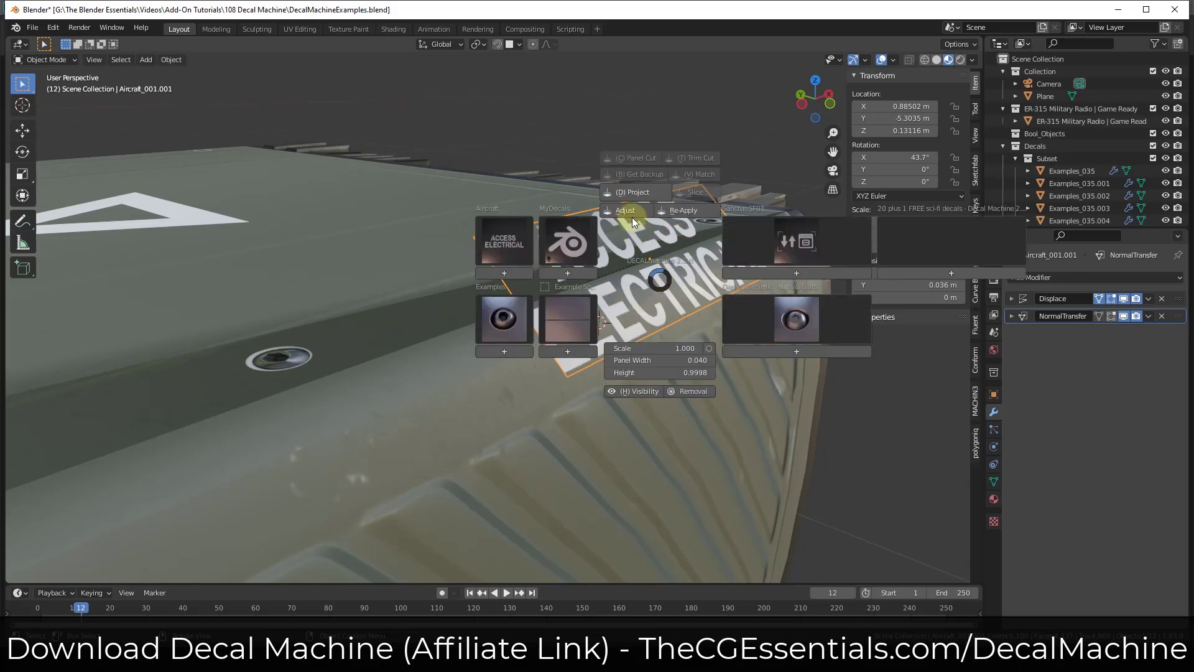
mouse_move(632, 191)
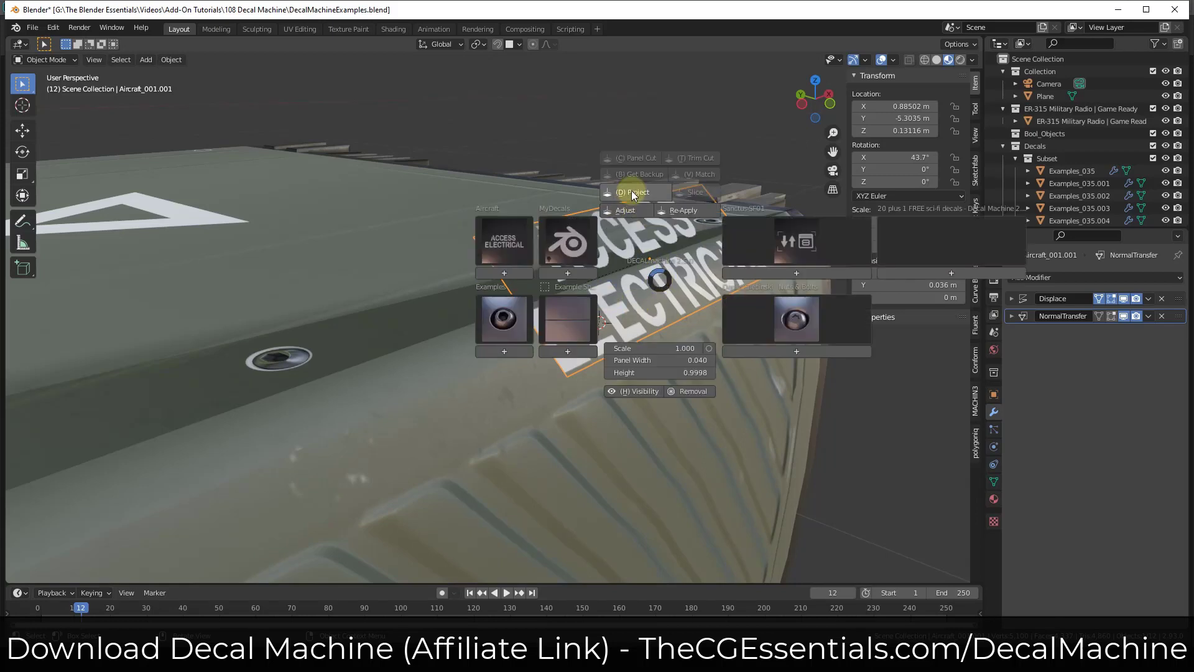
mouse_move(633, 191)
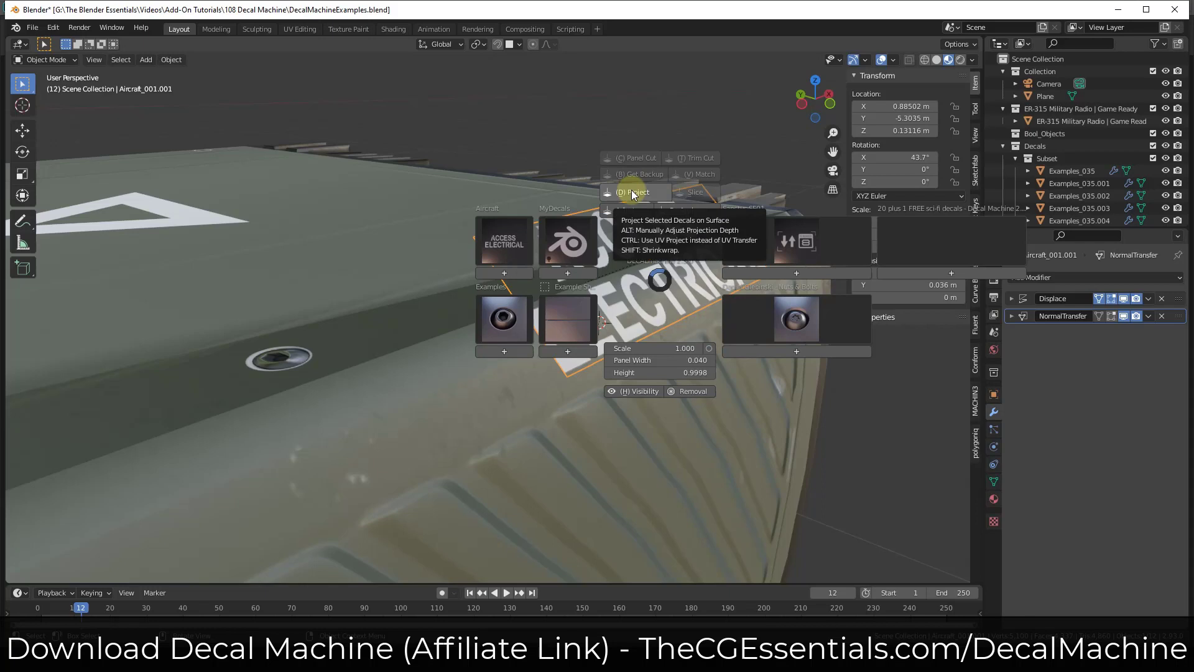
- Shift-Project the ACCESS ELECTRICAL decal so it shrinkwraps onto the curved side
left_click(632, 192)
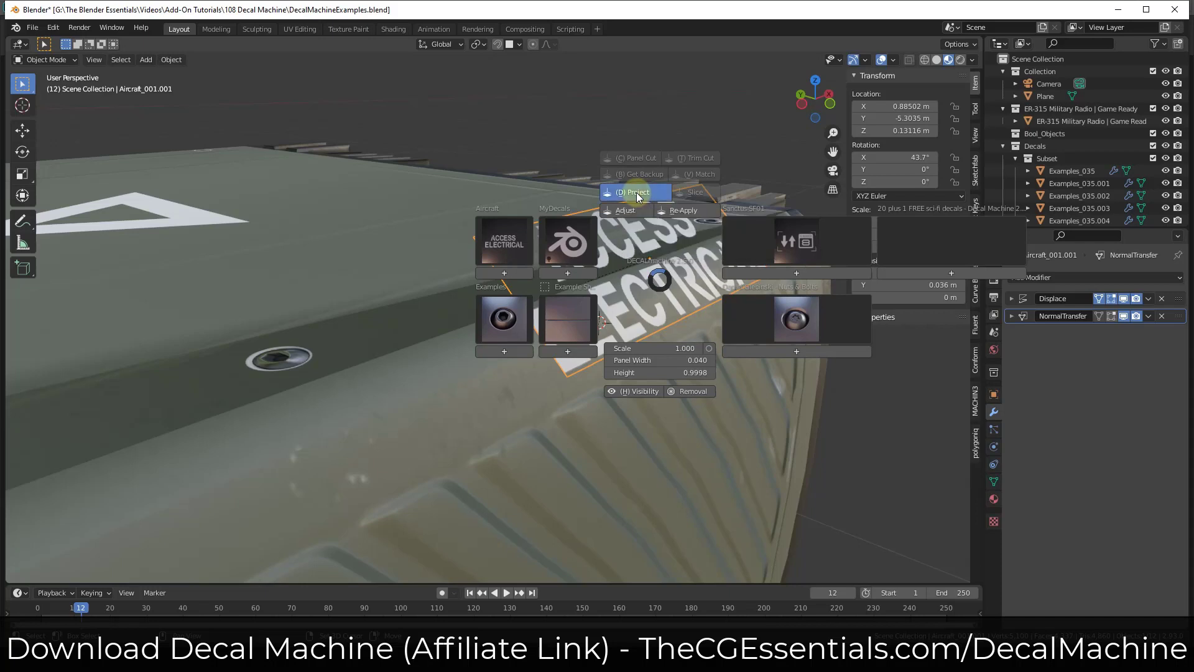
left_click(632, 192)
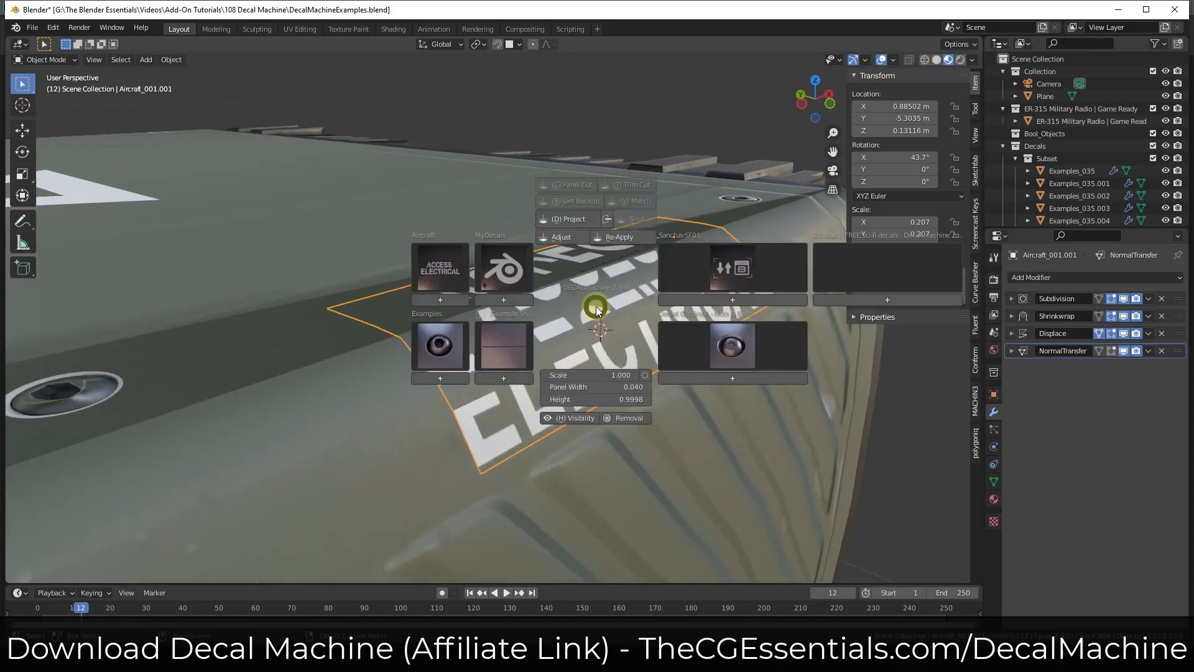
left_click(560, 237)
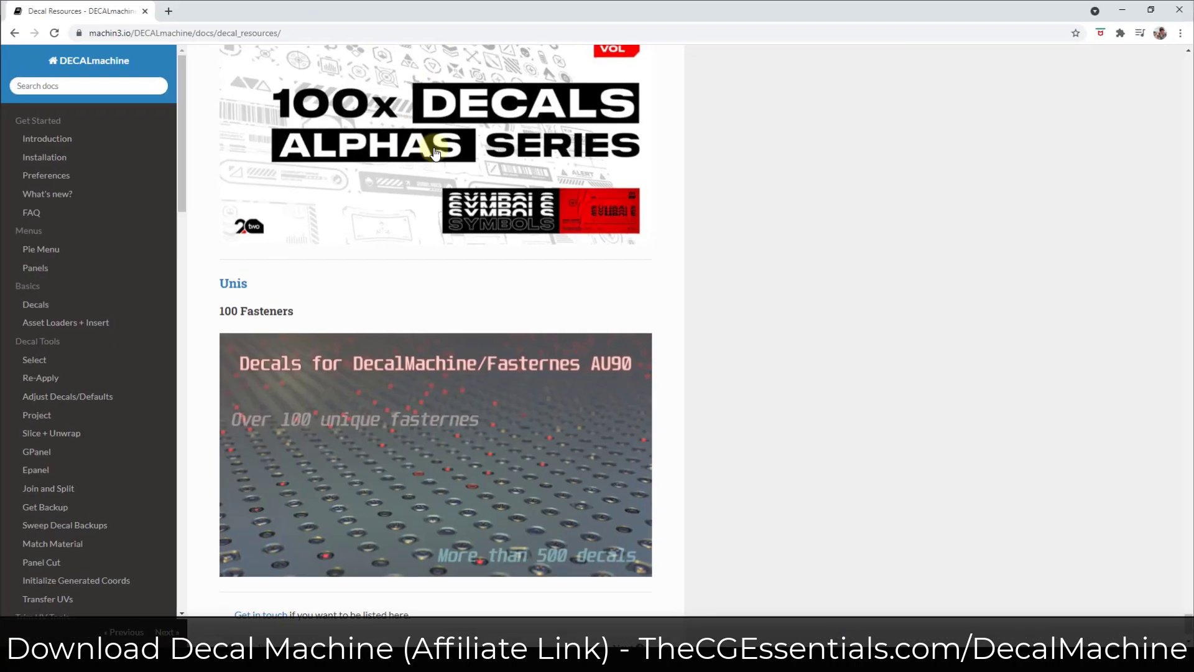
- Scroll the Decal Resources page through tpose's Lens Info Pack and Essentials Pack 01
scroll("down", 3)
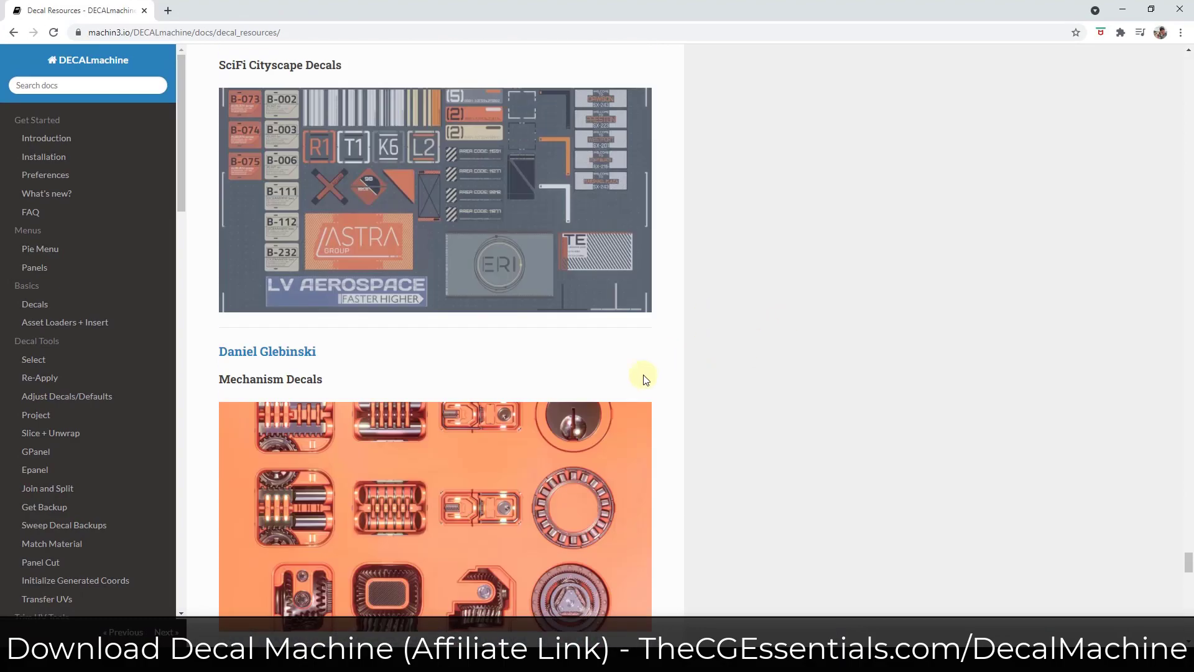
scroll("down", 3)
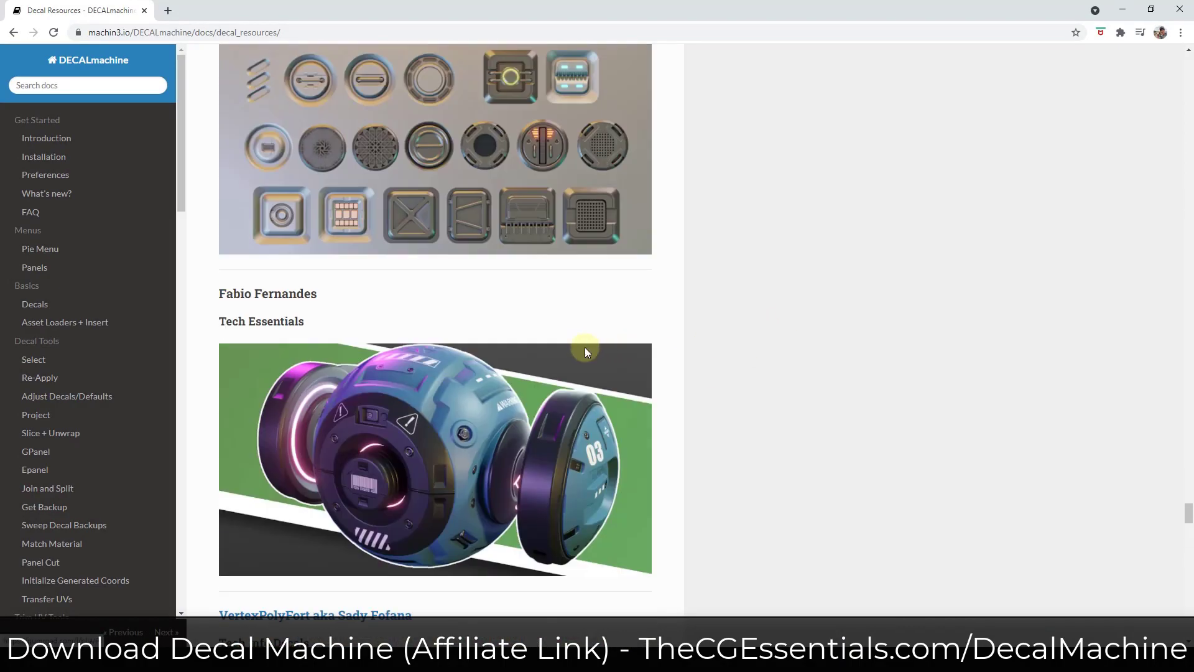
scroll("down", 3)
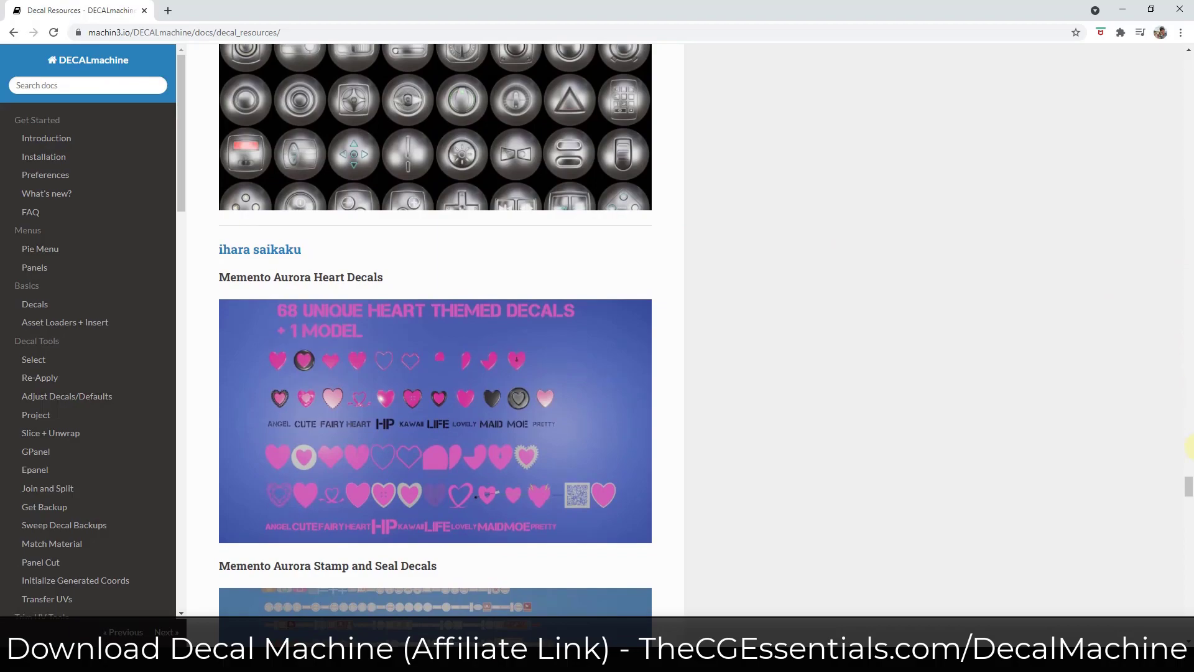
scroll("down", 3)
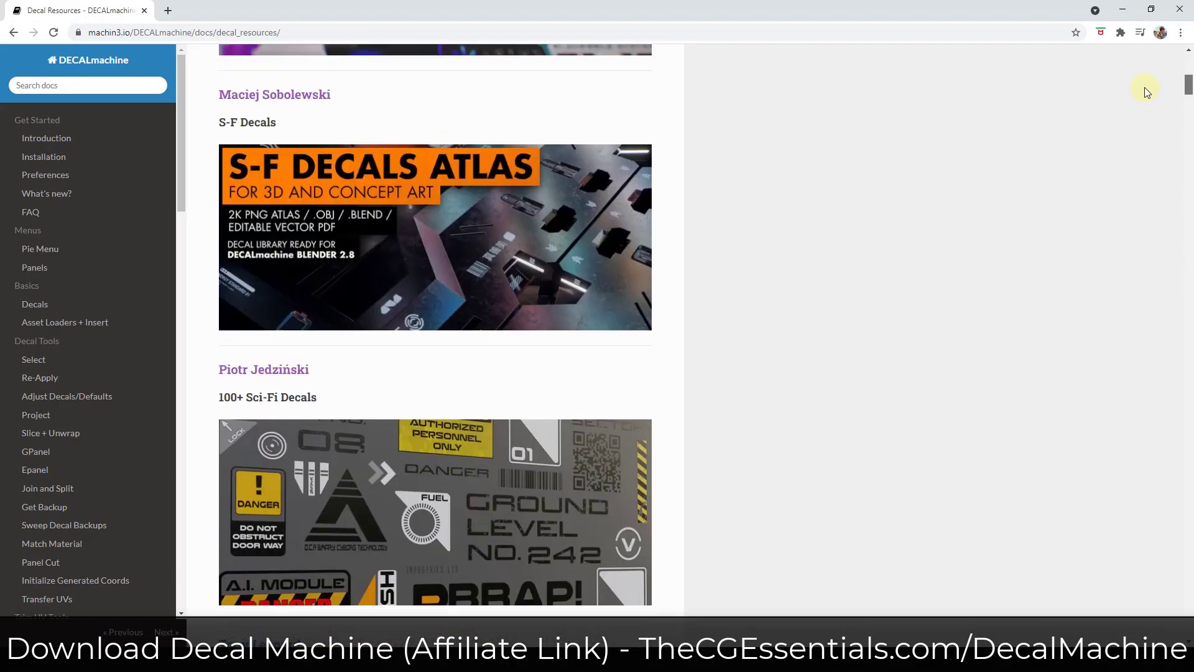
scroll("down", 3)
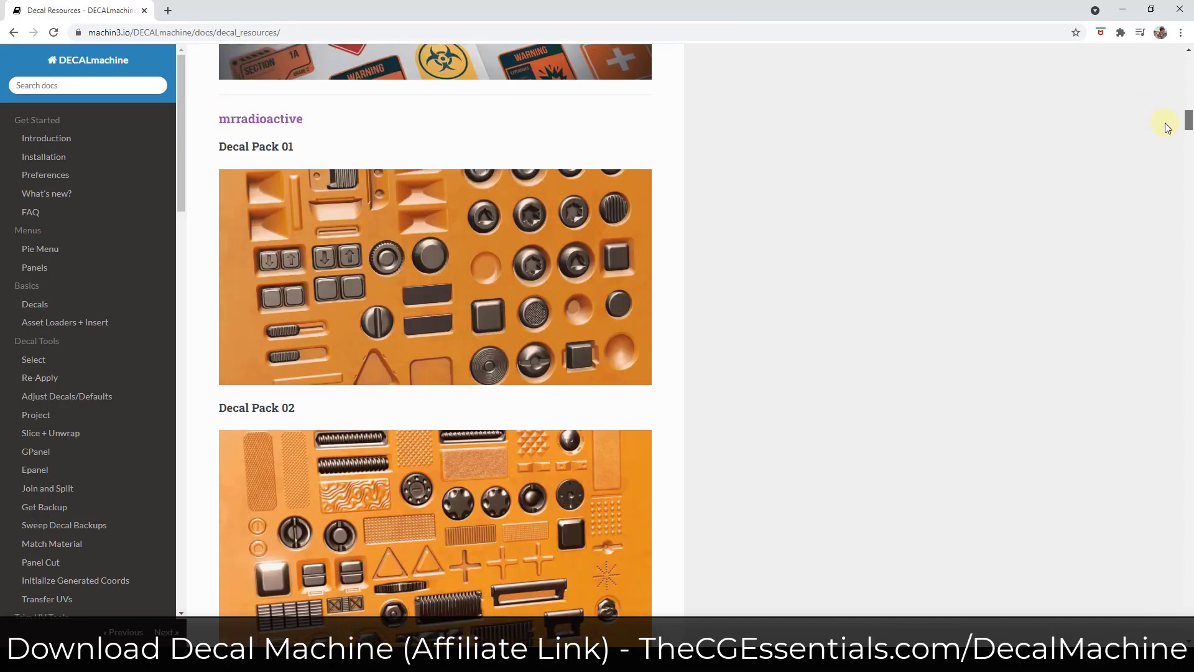
scroll("down", 3)
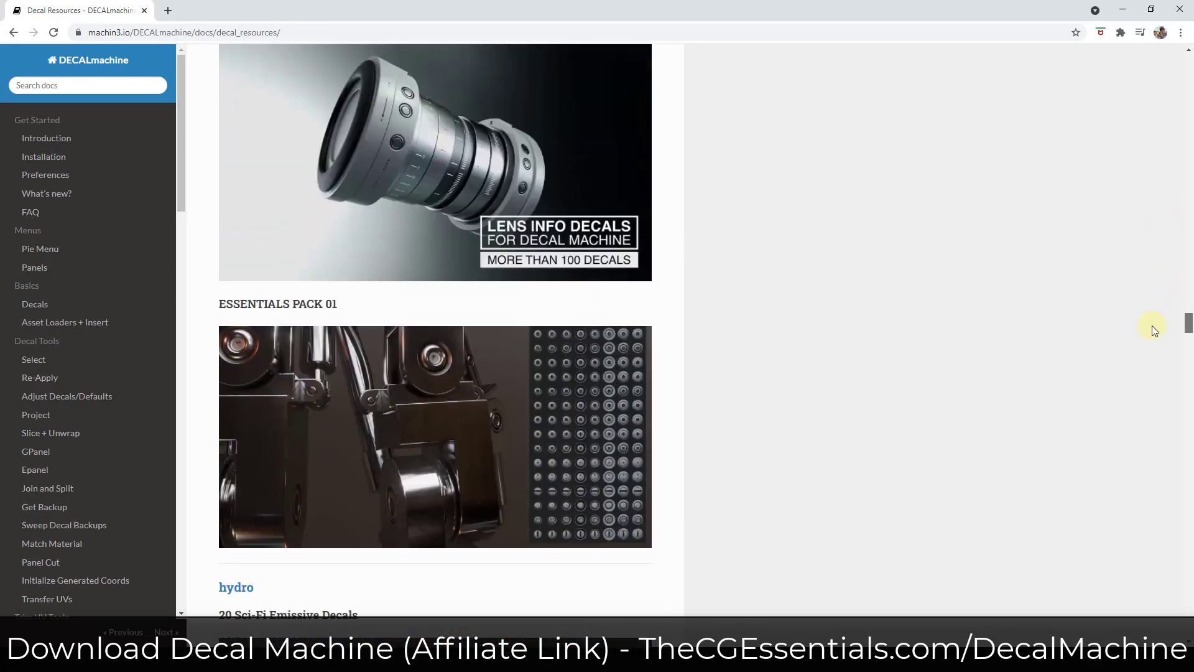
scroll("up", 3)
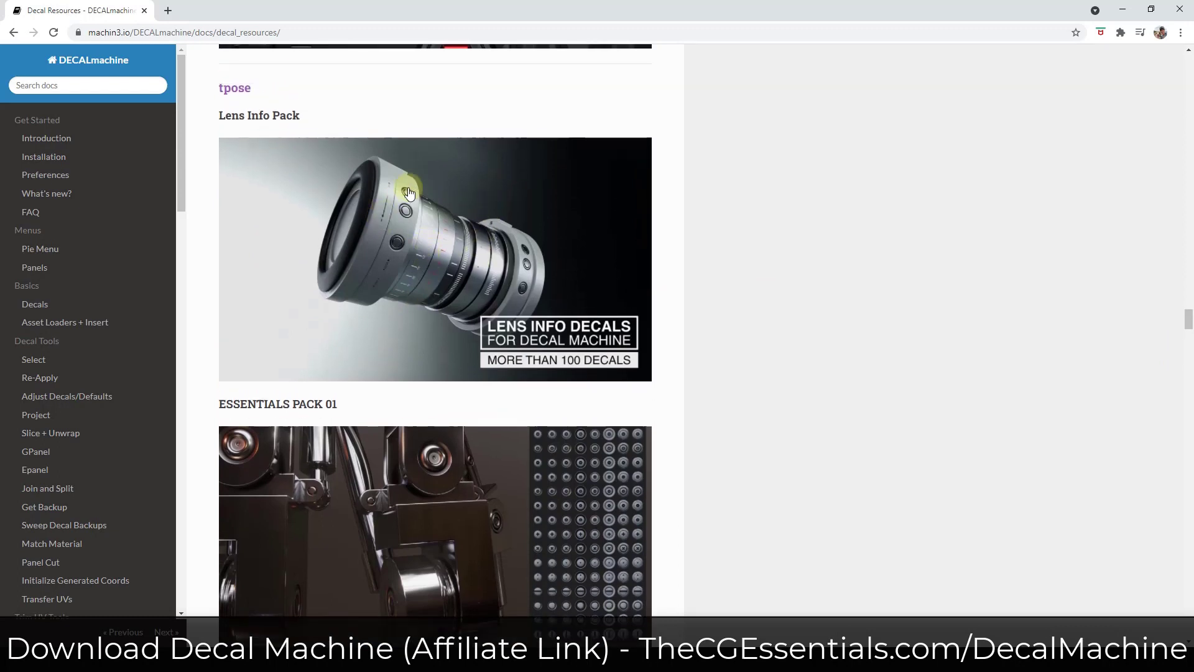
mouse_move(409, 246)
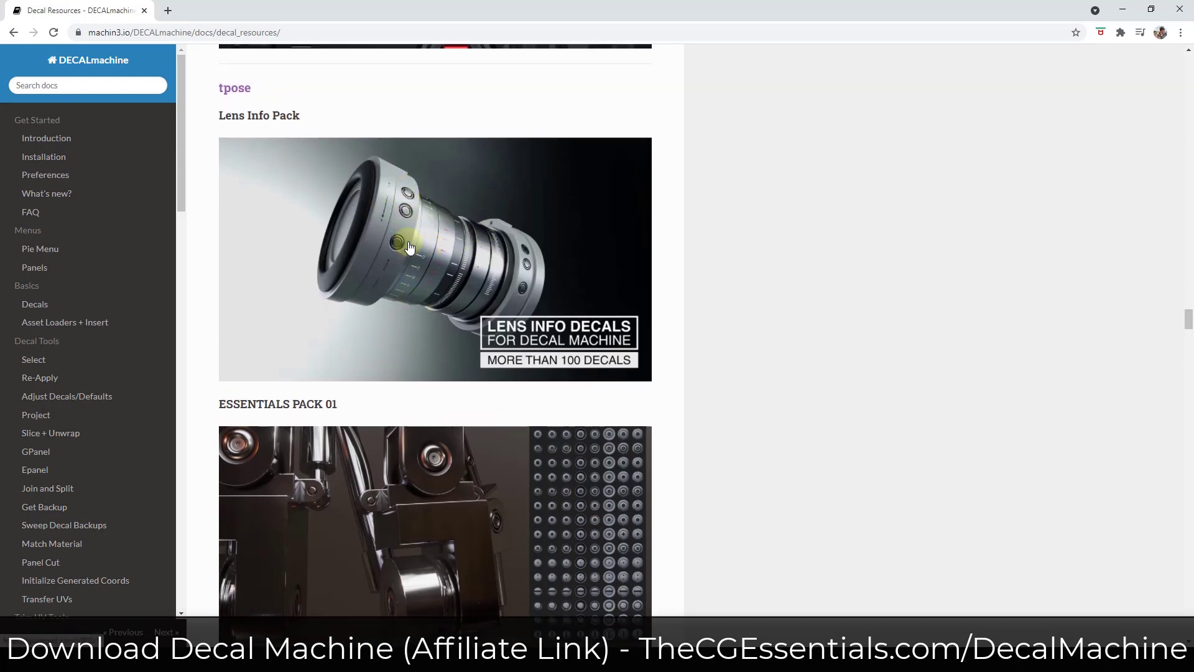
mouse_move(404, 263)
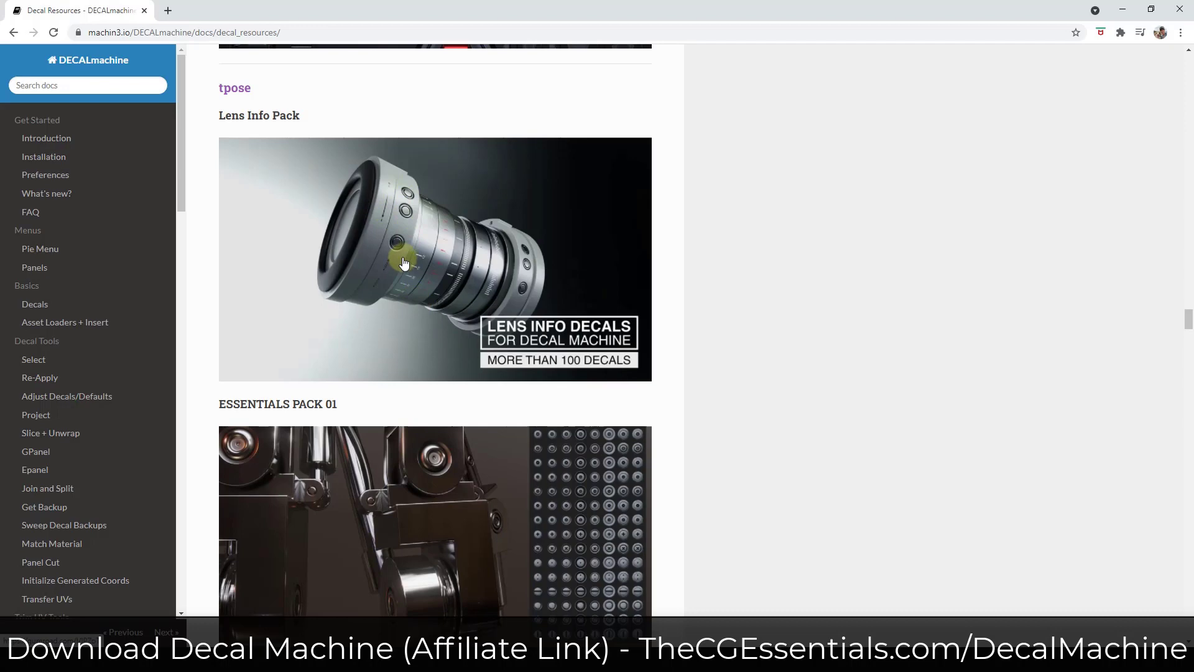